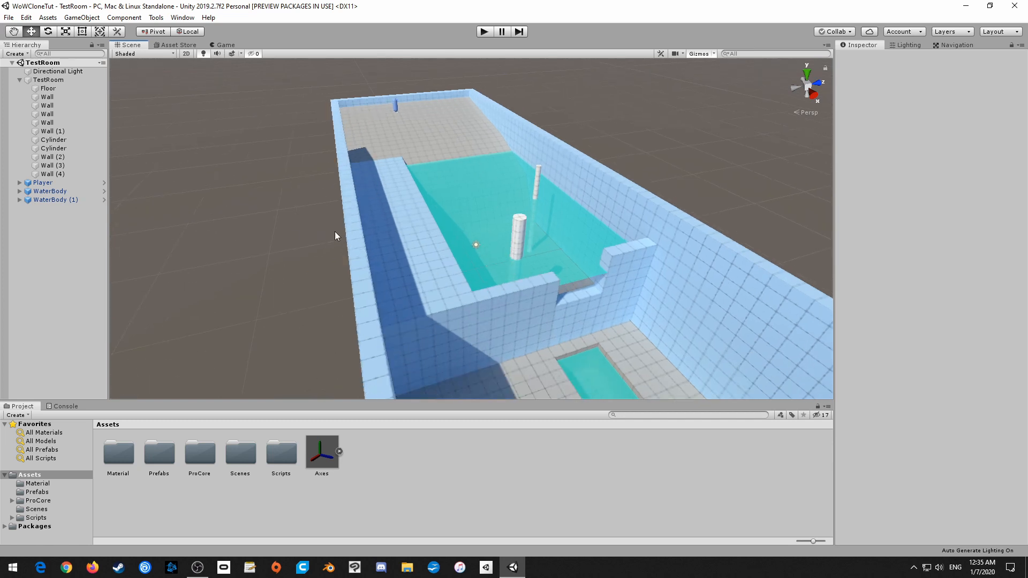
- Select a wall, close the ProBuilder tools window, and select the ProCore assets folder
left_click(47, 114)
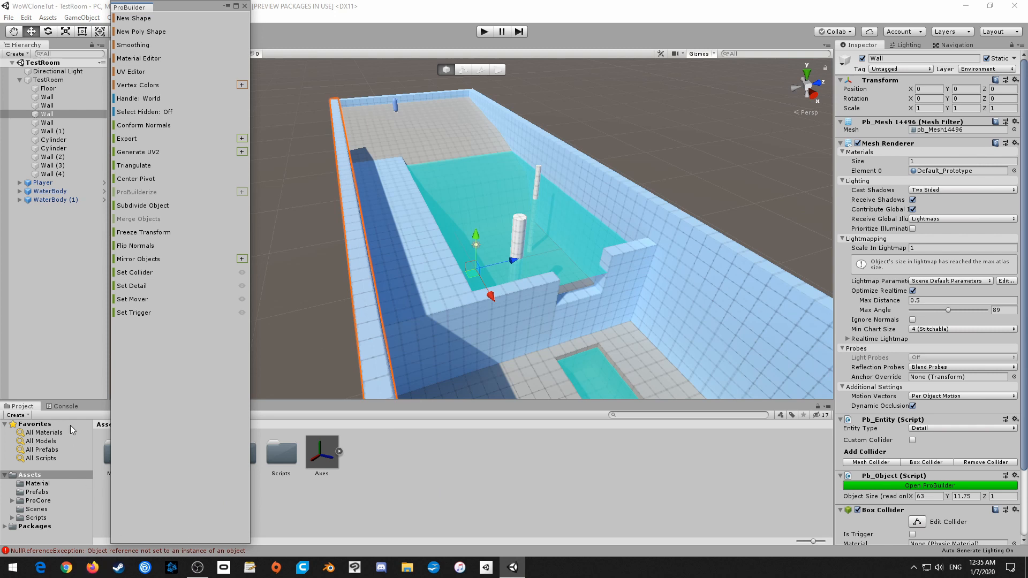
left_click(65, 406)
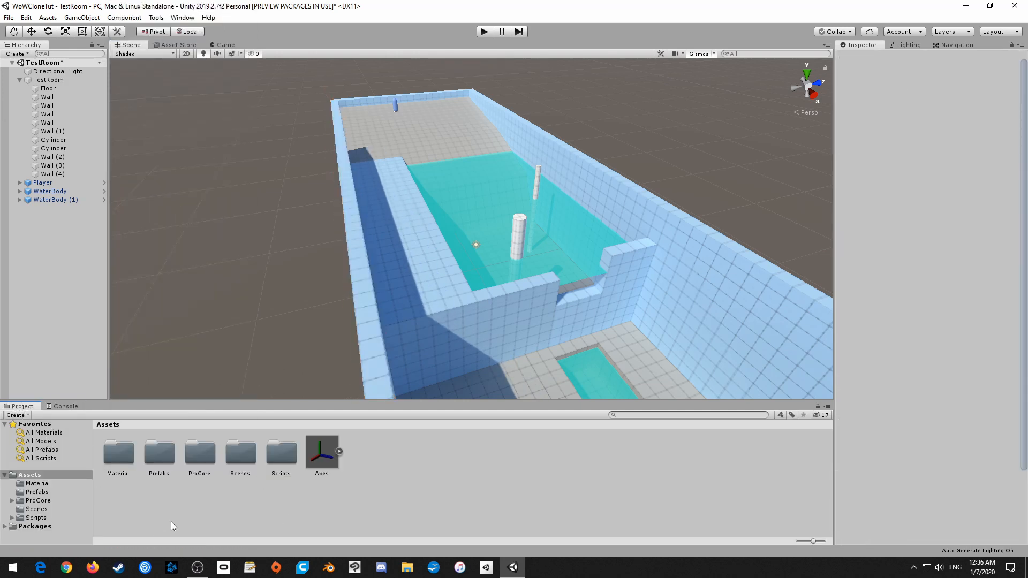
mouse_move(215, 510)
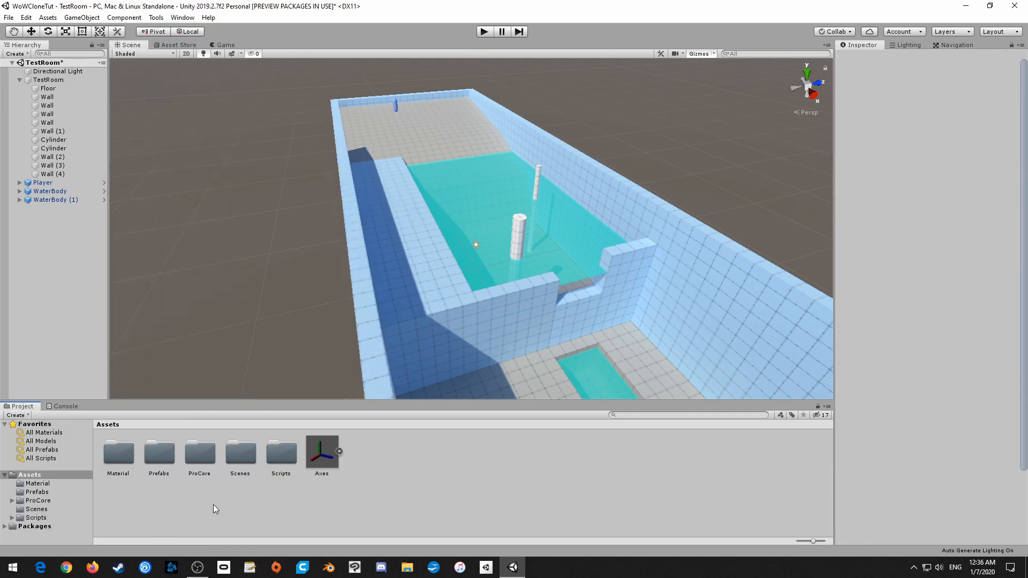
left_click(199, 453)
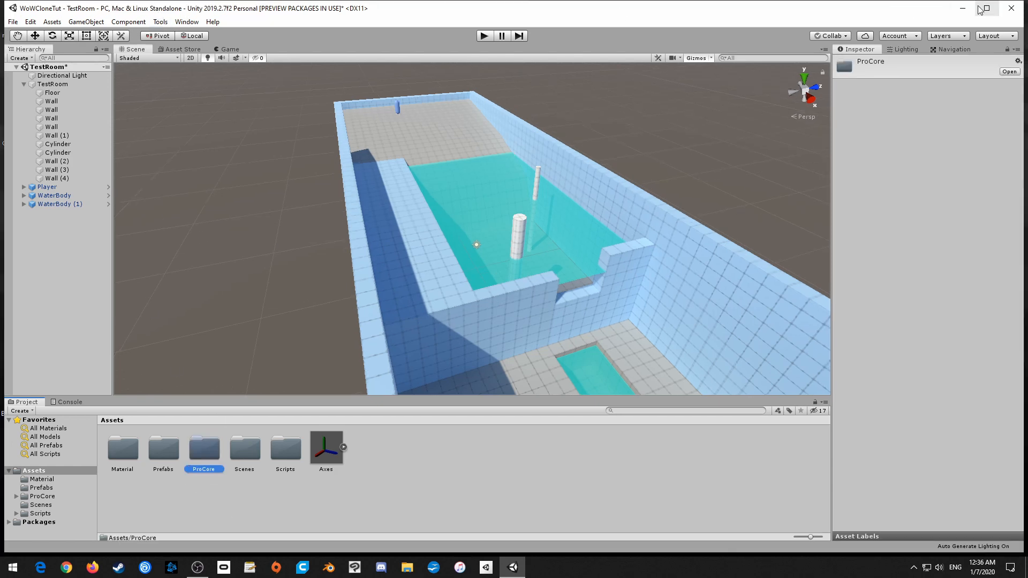
- Install ProBuilder 4.0.5 from Package Manager and accept converting the old ProBuilder assets
left_click(183, 18)
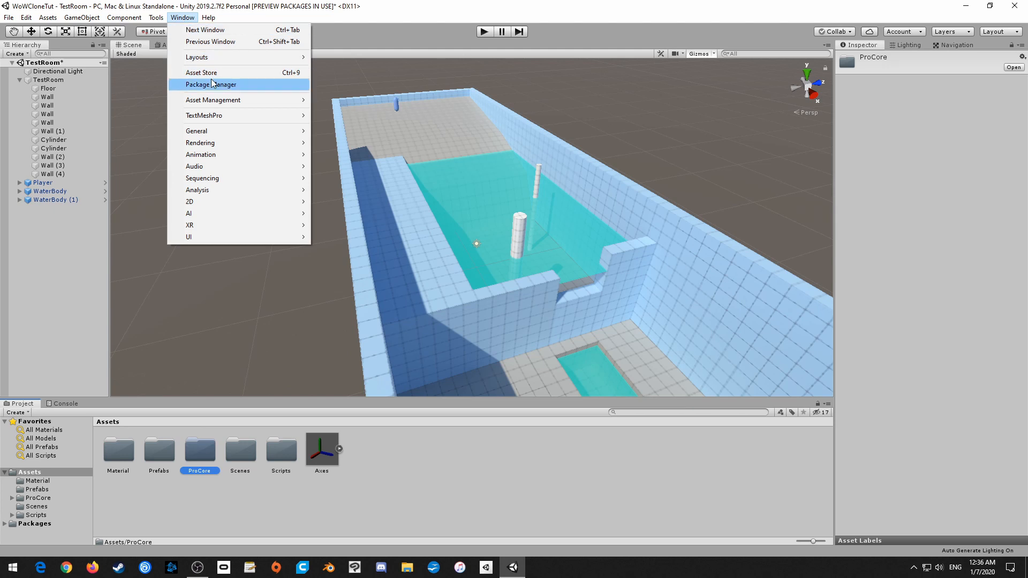
left_click(211, 84)
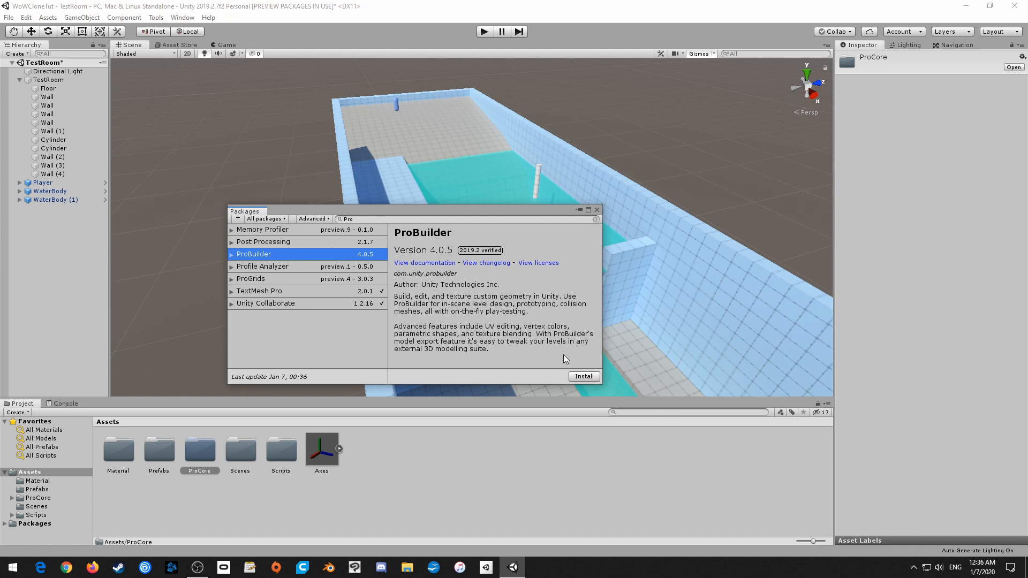
left_click(582, 377)
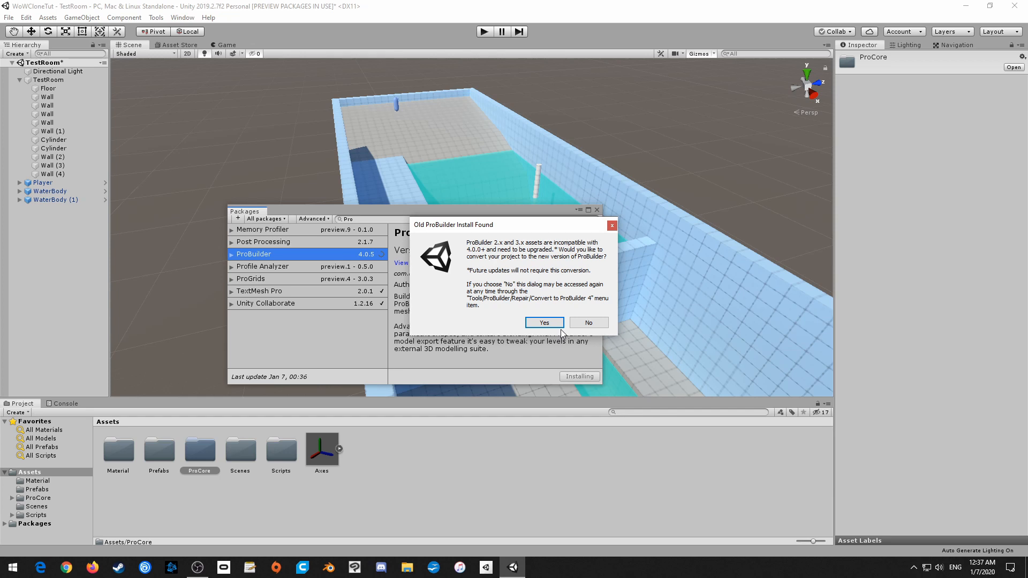
mouse_move(542, 281)
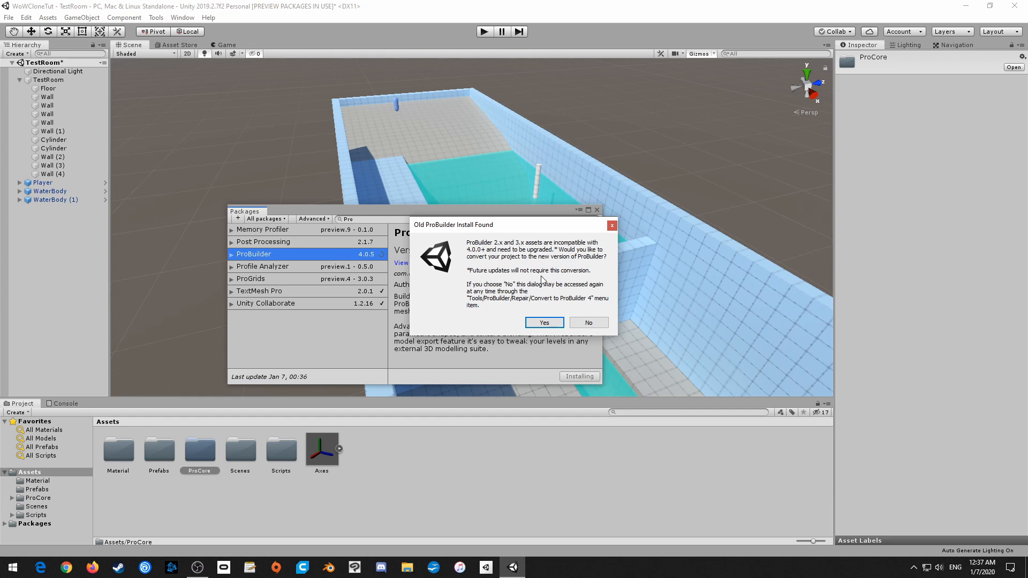
mouse_move(543, 281)
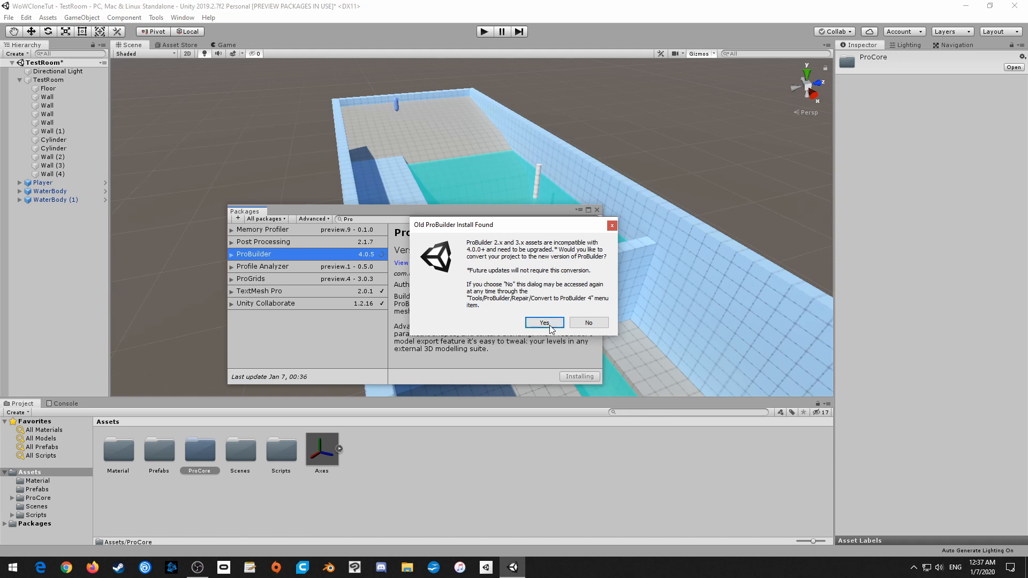
left_click(544, 322)
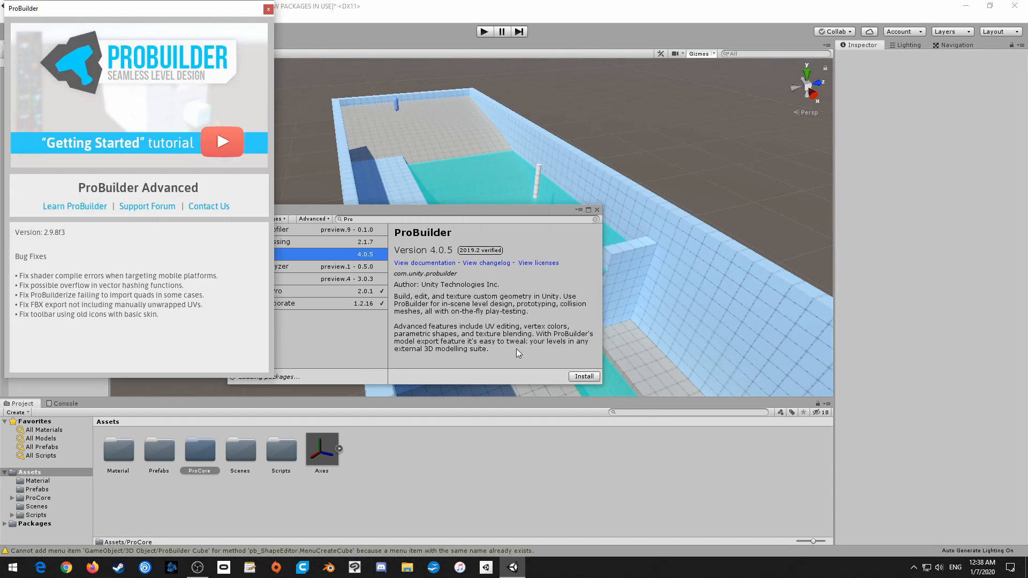
- Dismiss the ProBuilder welcome window and reload the externally changed TestRoom scene
left_click(538, 568)
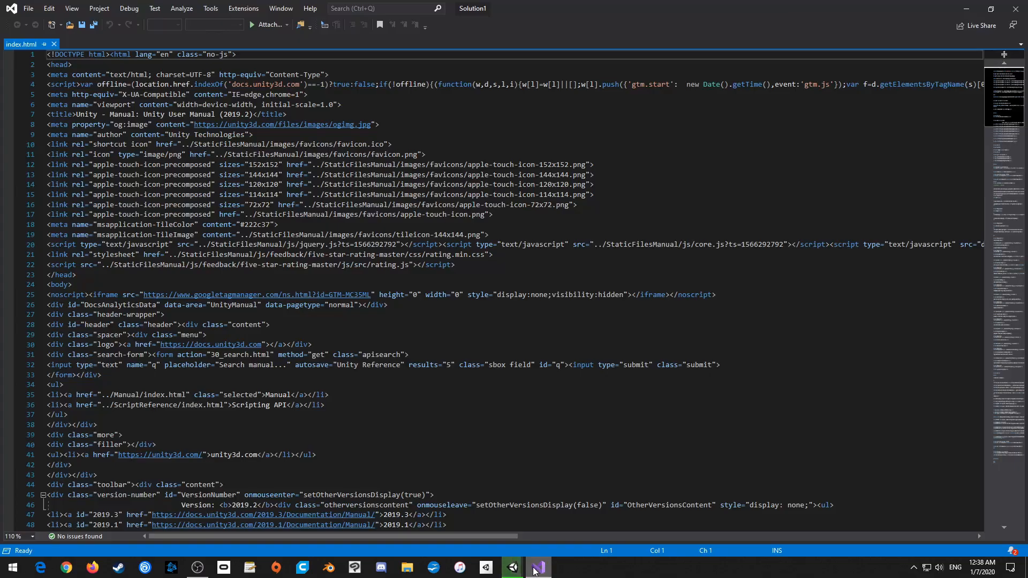
left_click(537, 567)
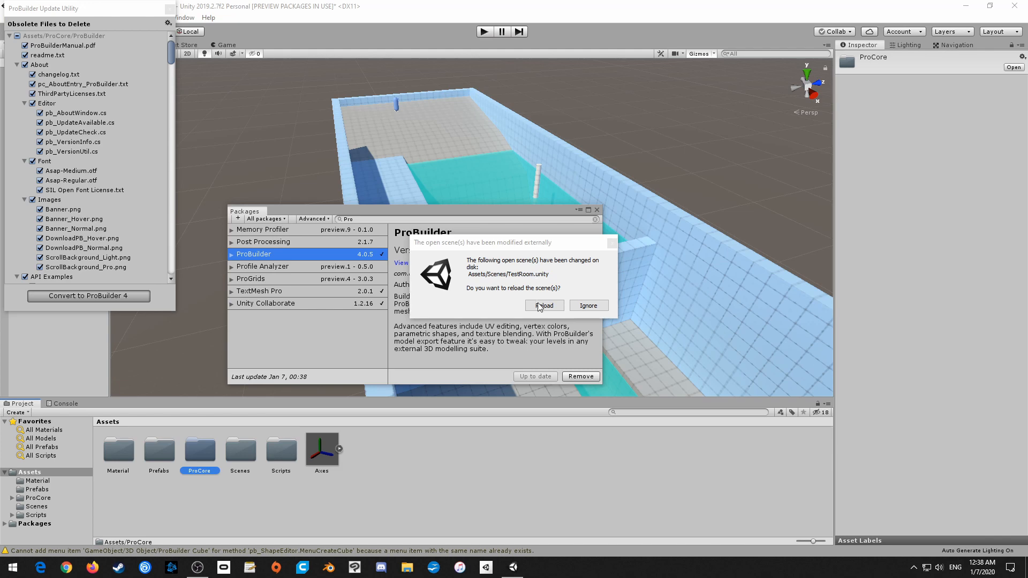
left_click(543, 306)
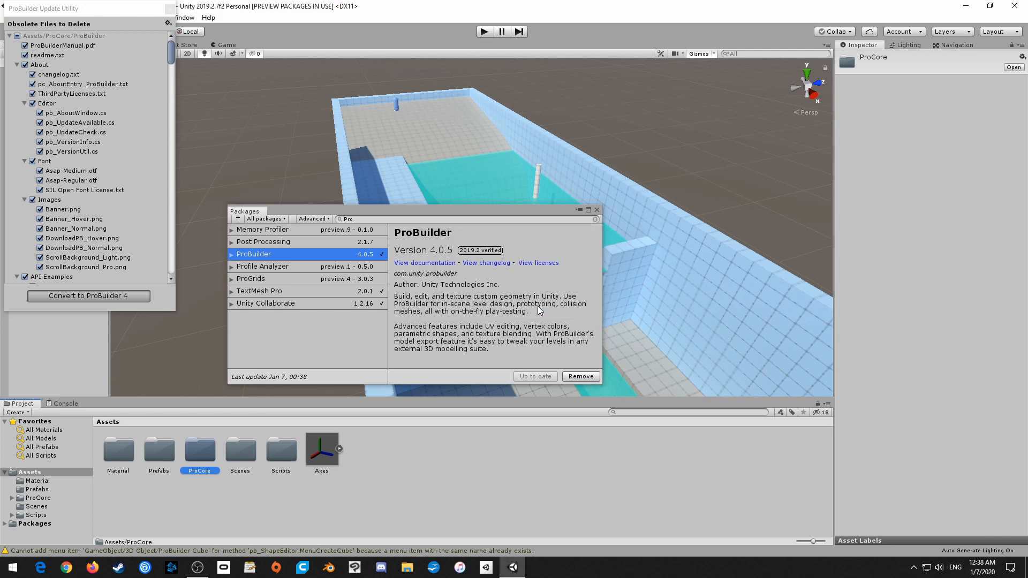
- Convert old files to ProBuilder 4, close Package Manager, and select the ProCore folder
left_click(88, 296)
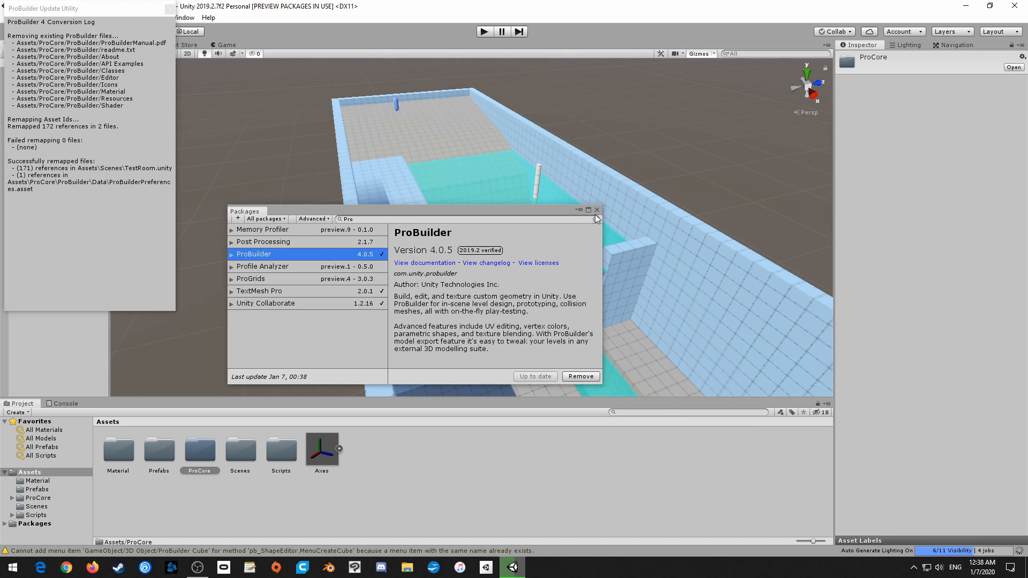
left_click(595, 210)
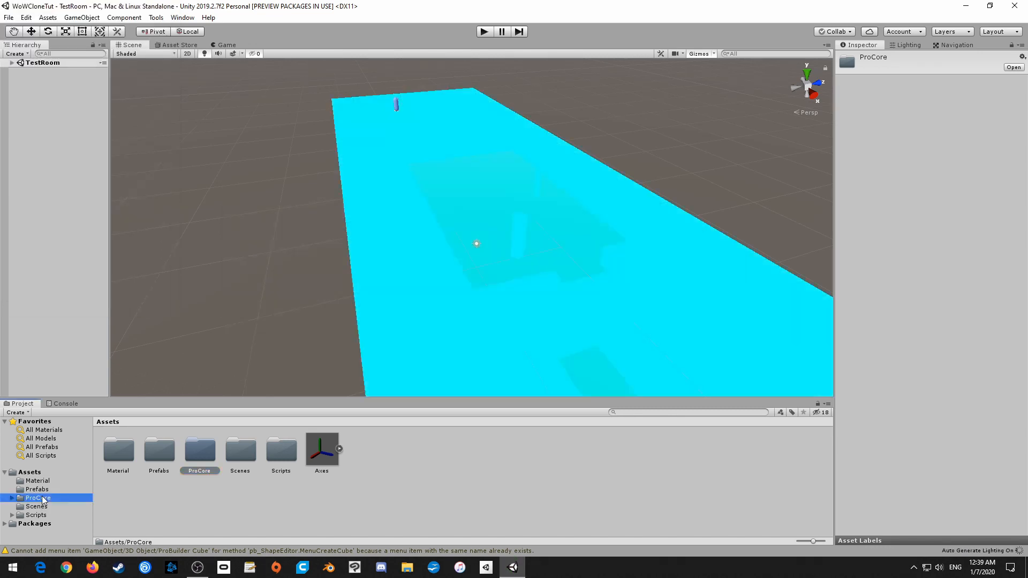
left_click(11, 498)
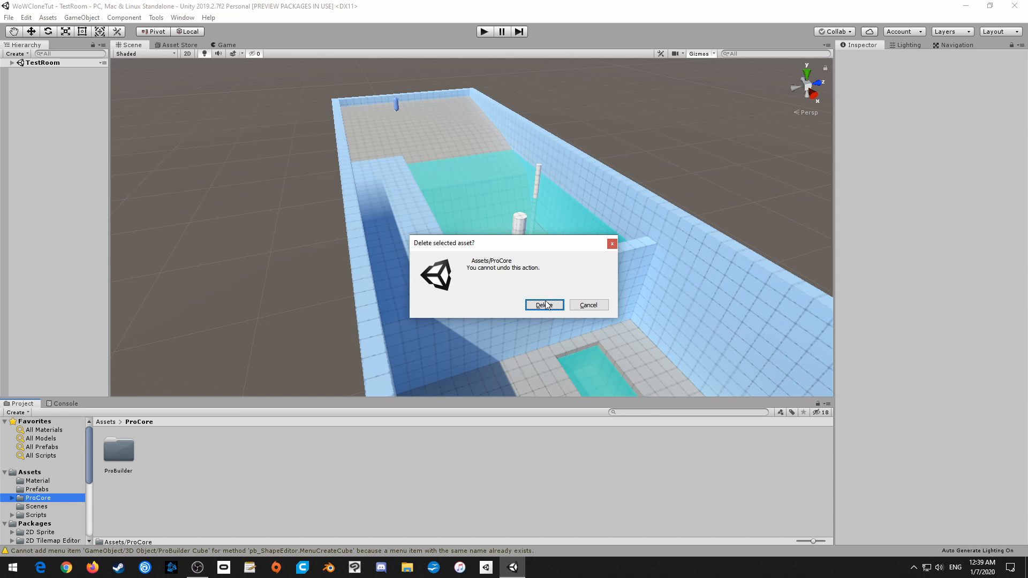
- Confirm deleting the ProCore folder, then inspect a wall's Pro Builder Mesh component
left_click(541, 305)
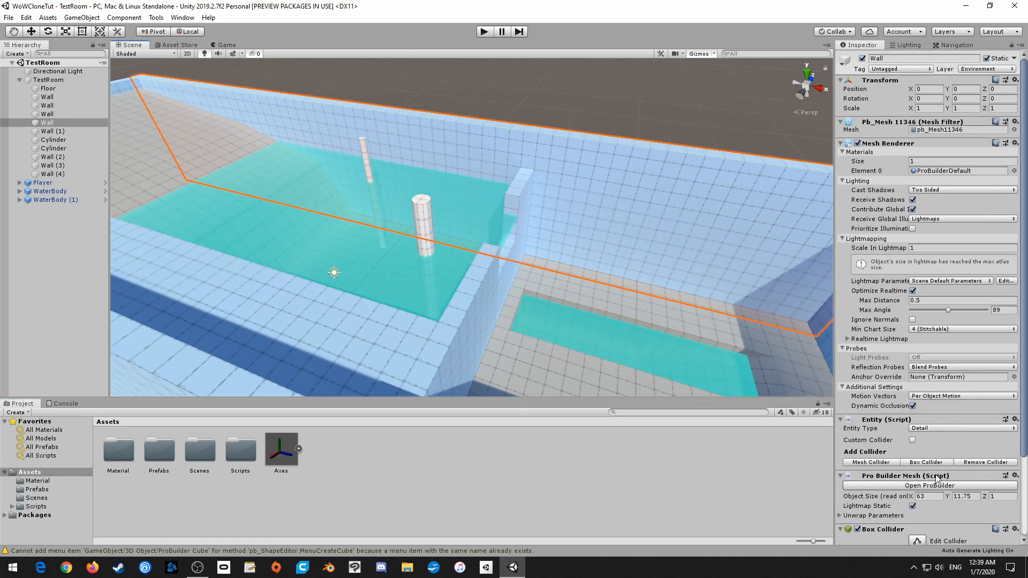
left_click(929, 485)
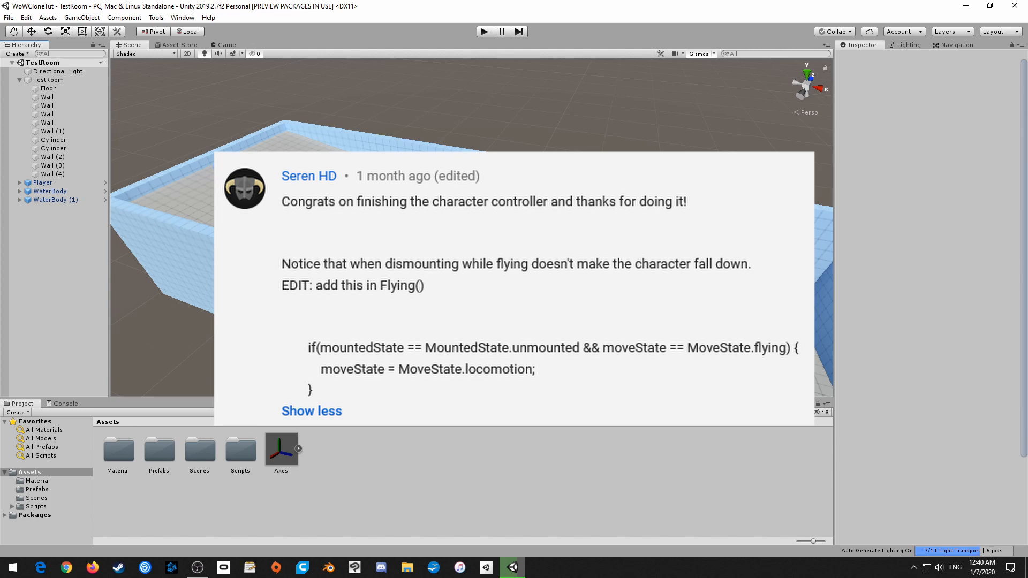
- Open PlayerControls.cs in Visual Studio and add a public bool mount field under Mounted
double_click(158, 451)
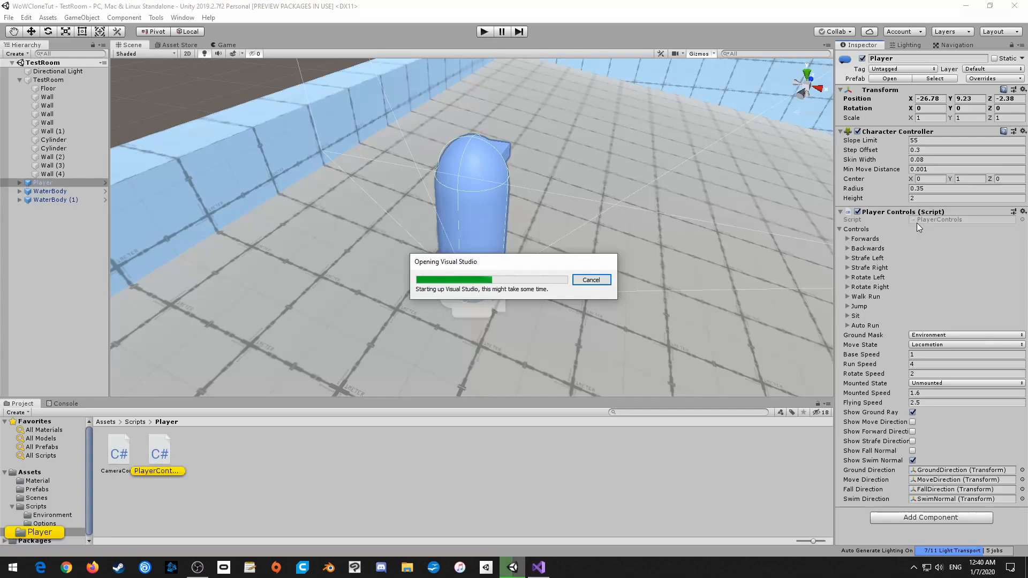
left_click(539, 568)
type("public bool")
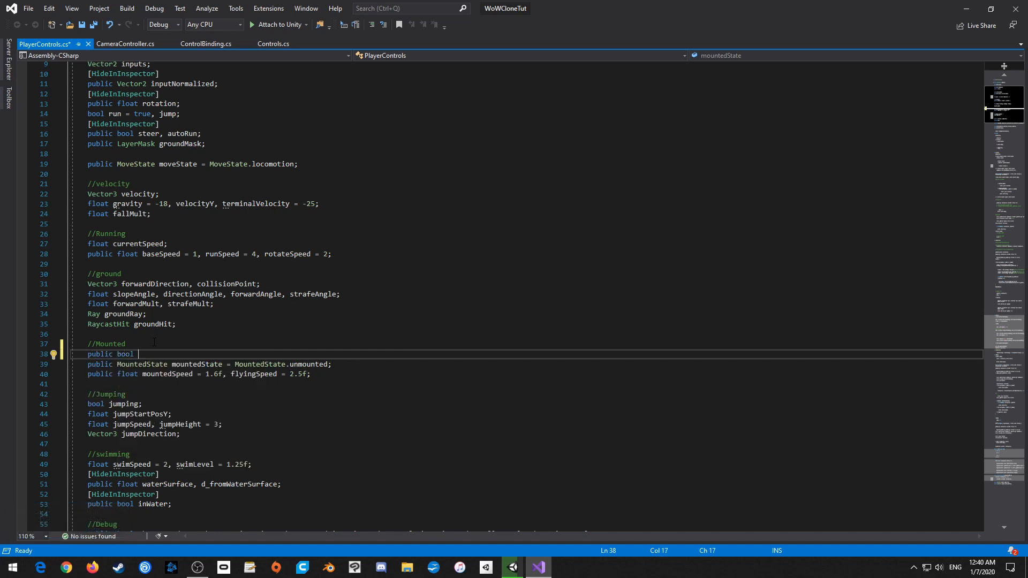
type("mount")
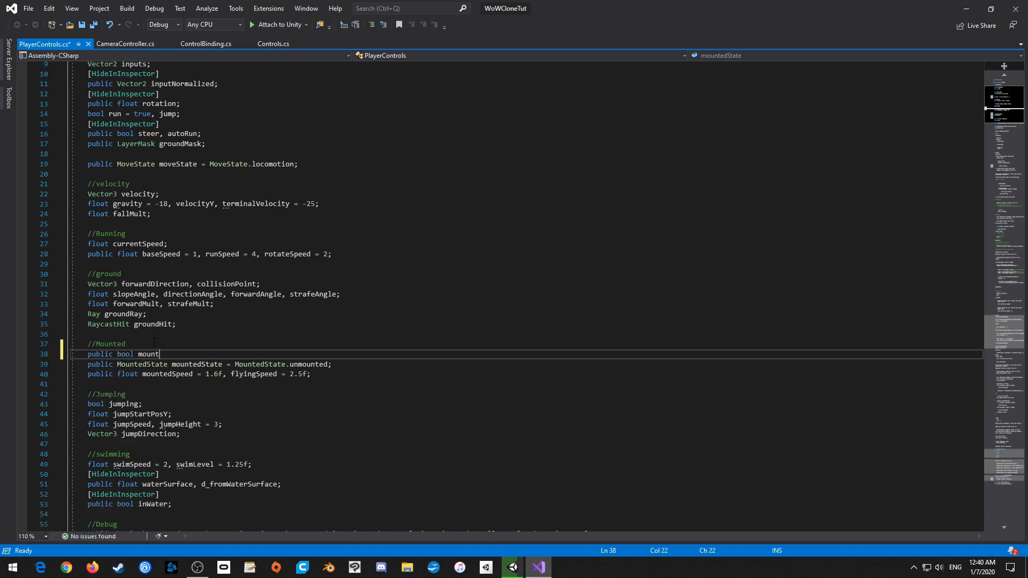
type(";")
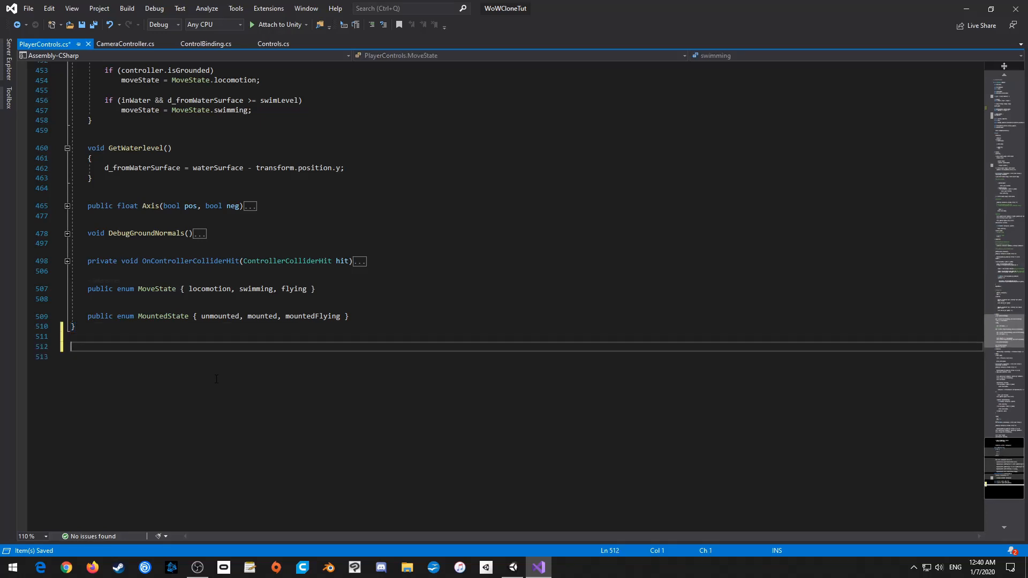
- Append a public MountType enum with flying and ground values after the PlayerControls class
type("public enum")
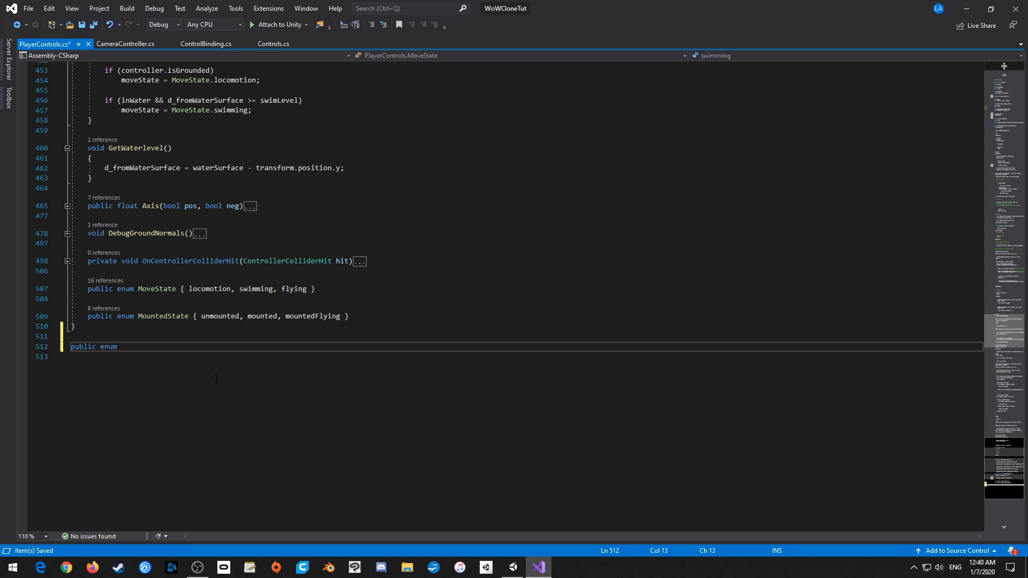
type("MountTyp")
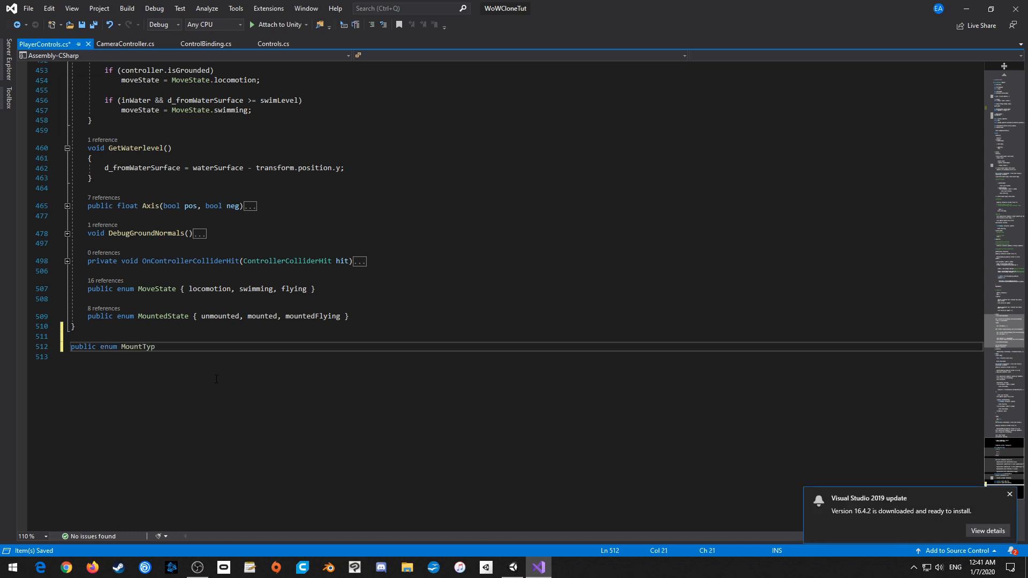
type("e {")
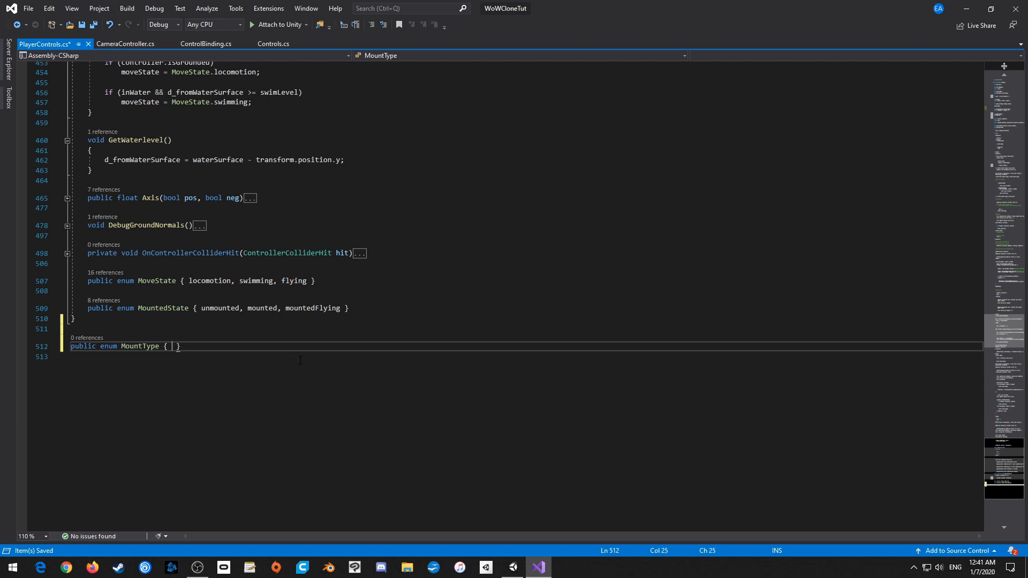
type("flui")
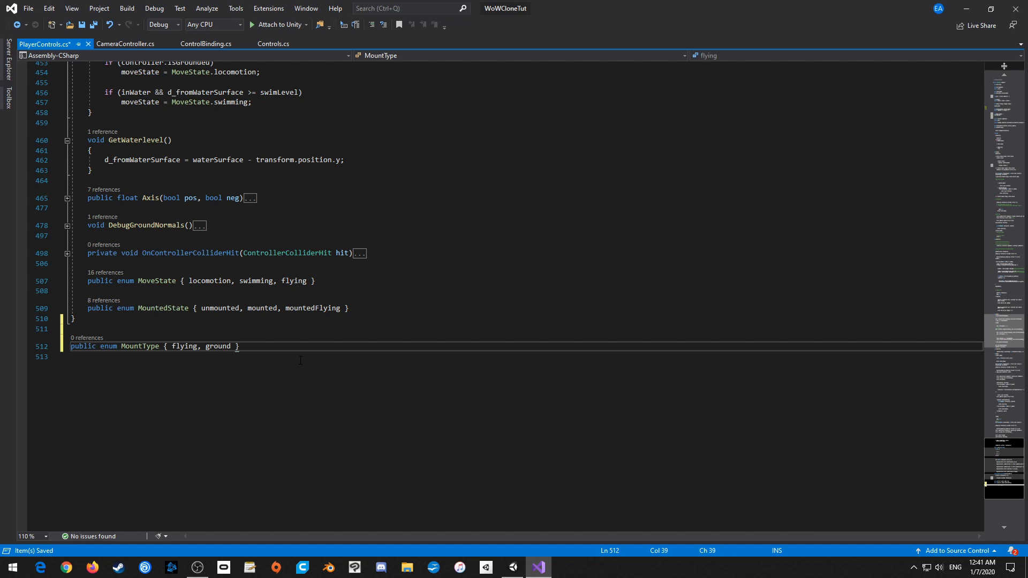
double_click(218, 347)
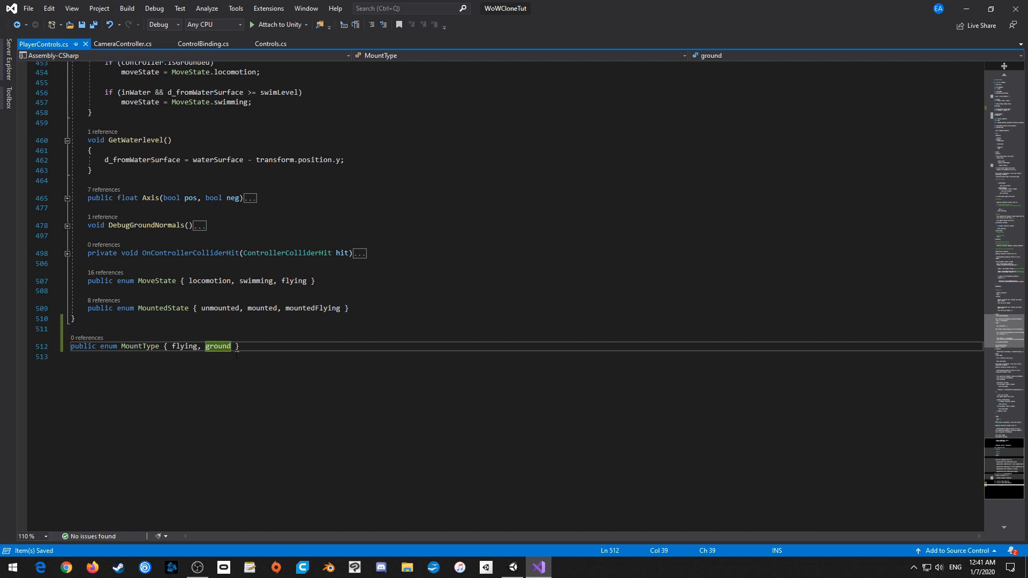
mouse_move(183, 347)
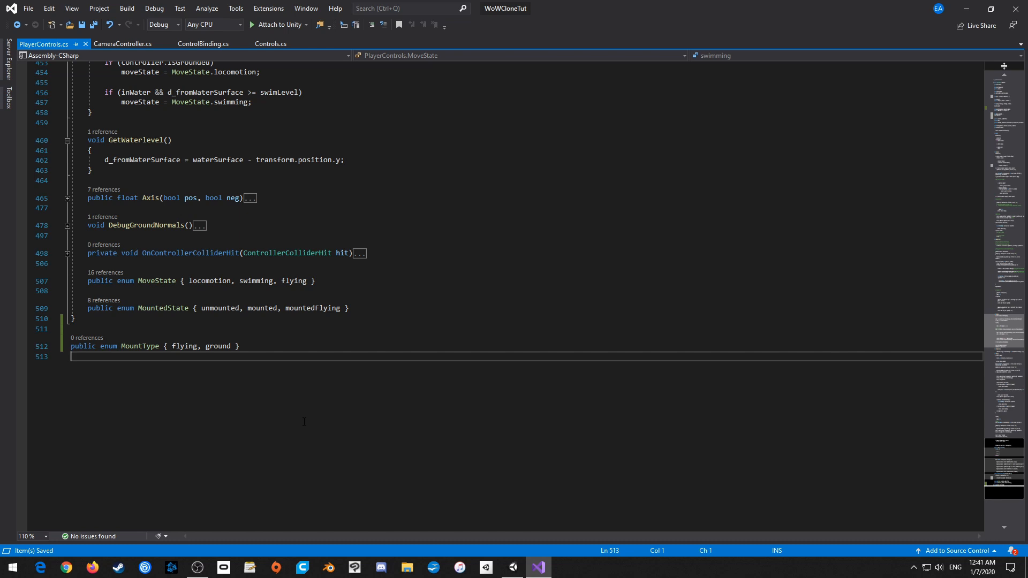
scroll("up", 3)
type("public bool mount;")
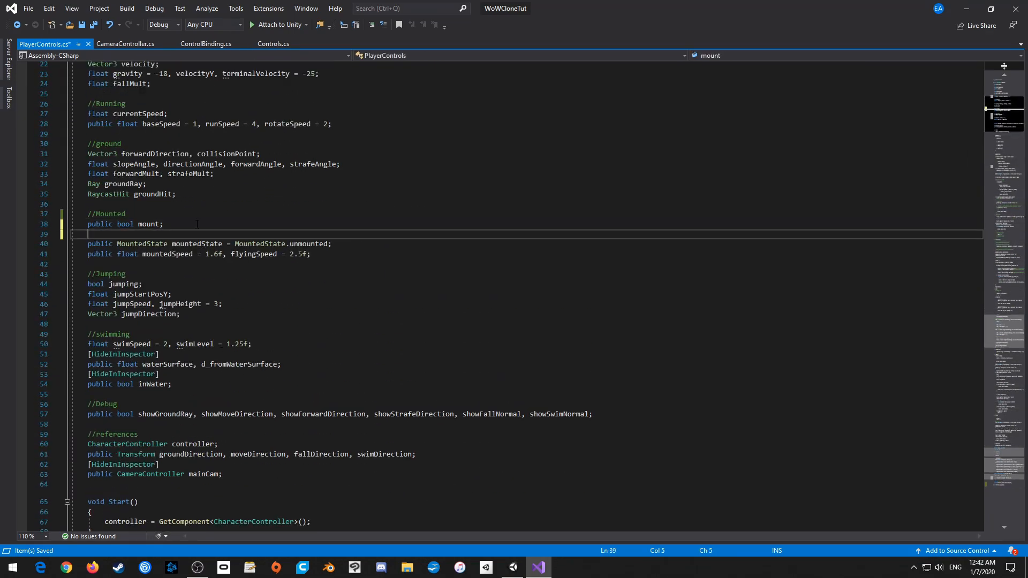
- Declare 'public MountType MountType;' under Mounted and add an if(mount)/else block in Update()
type("public mountType MountType;")
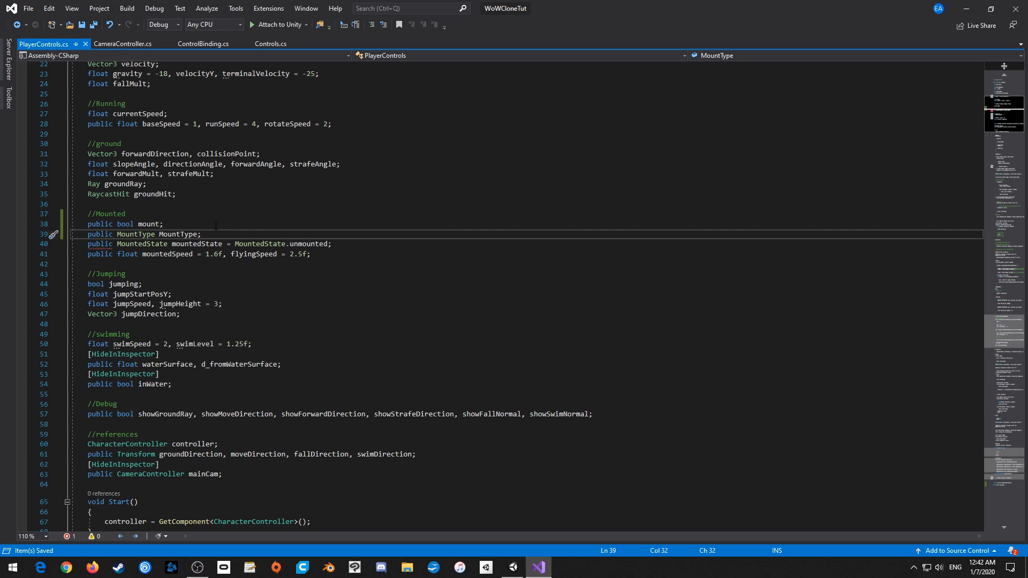
scroll("down", 3)
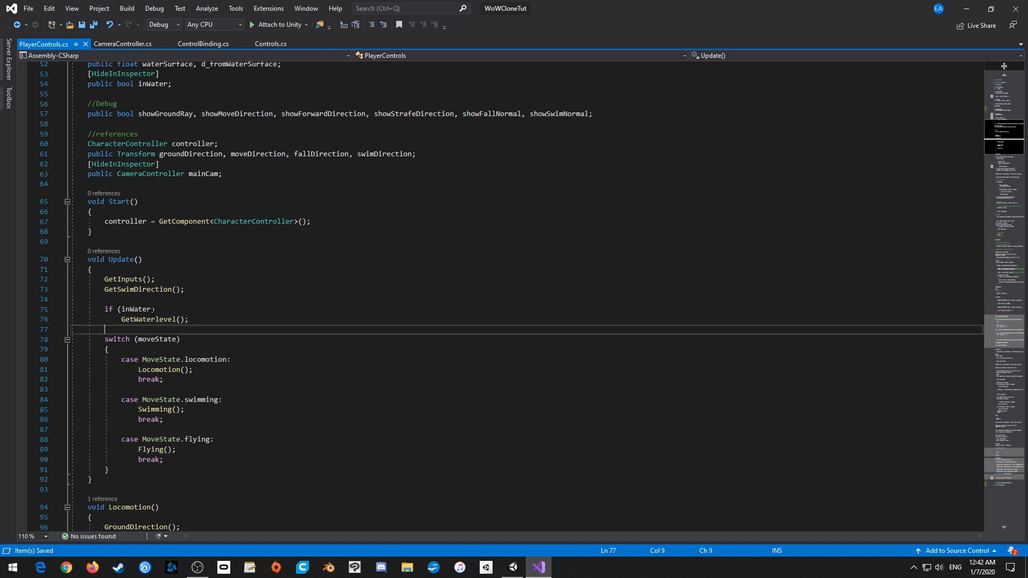
key("enter")
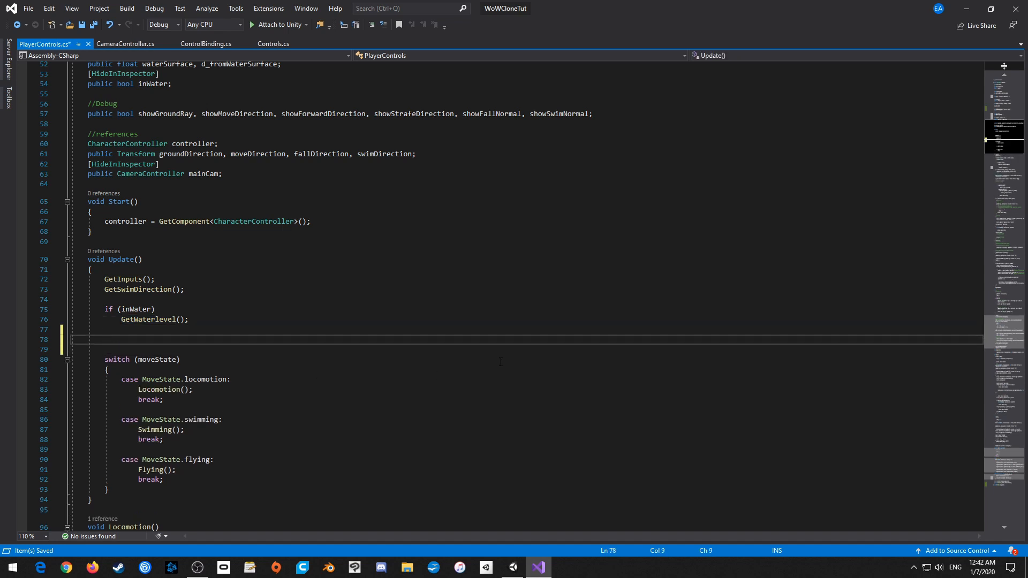
type("if(mount")
type("else { }")
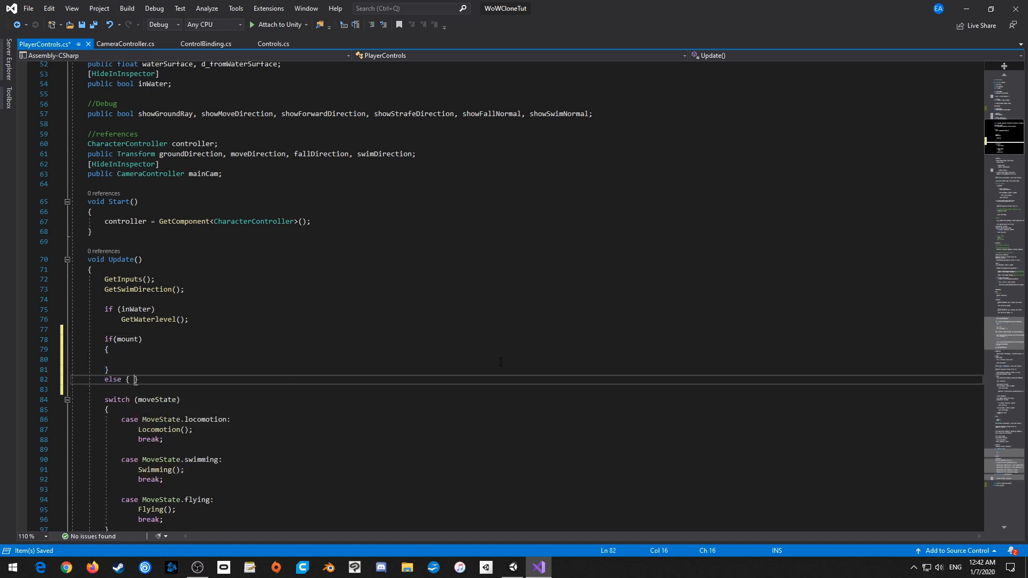
- Inside if(mount), set mountedState to MountedState.mounted when MountType is ground
key("Enter")
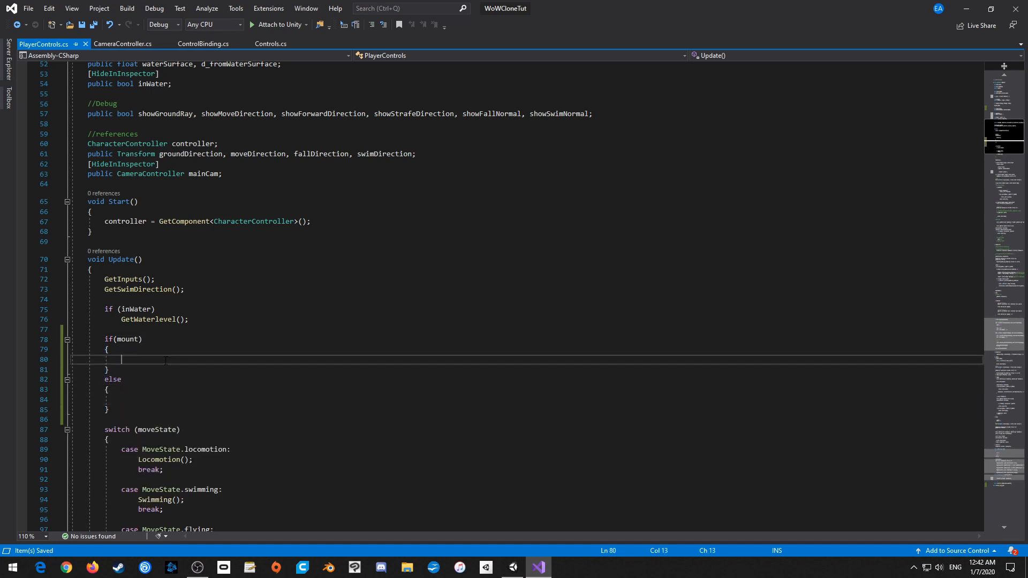
type("if(MountType)")
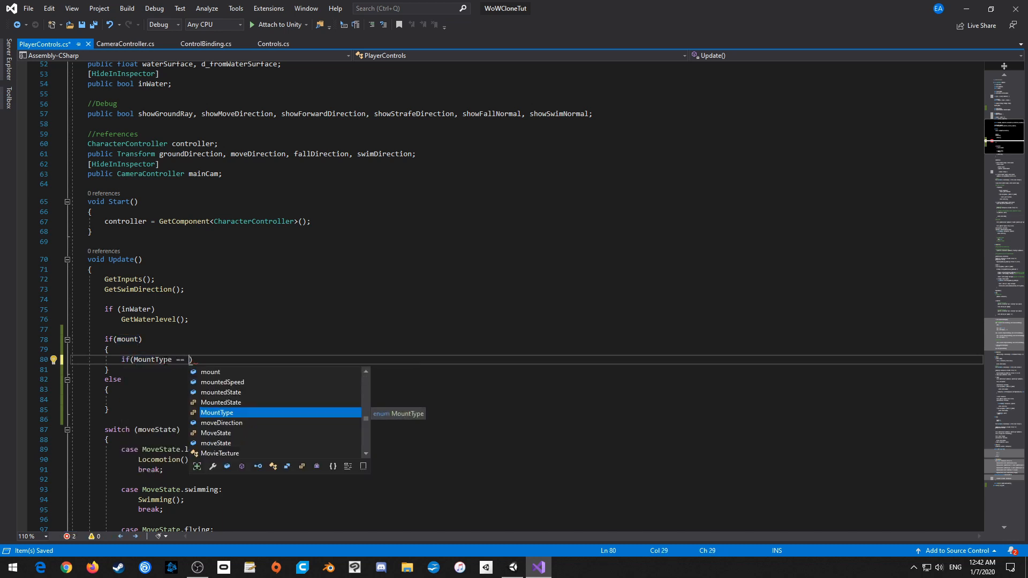
type("MountType.flying)")
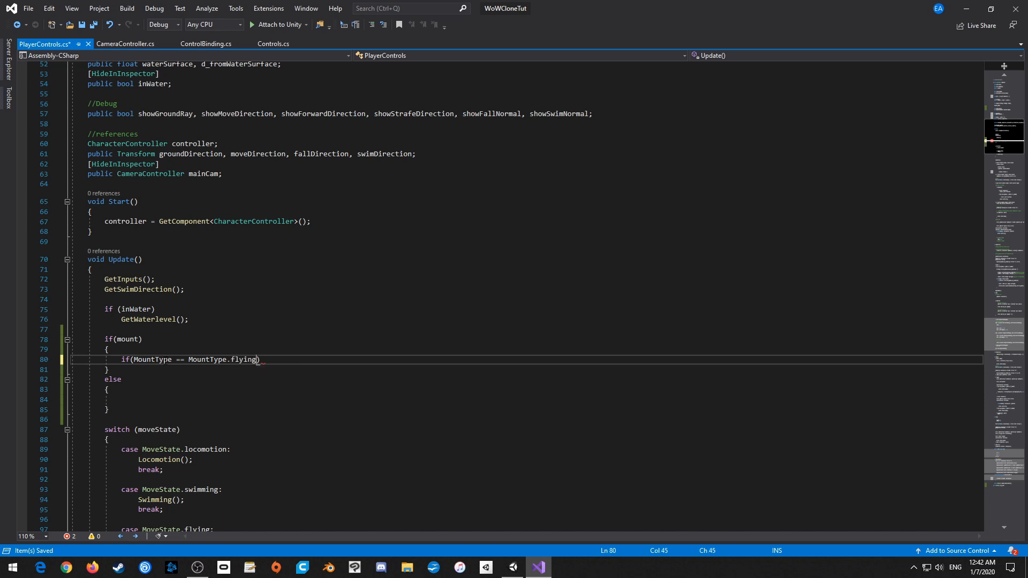
double_click(244, 360)
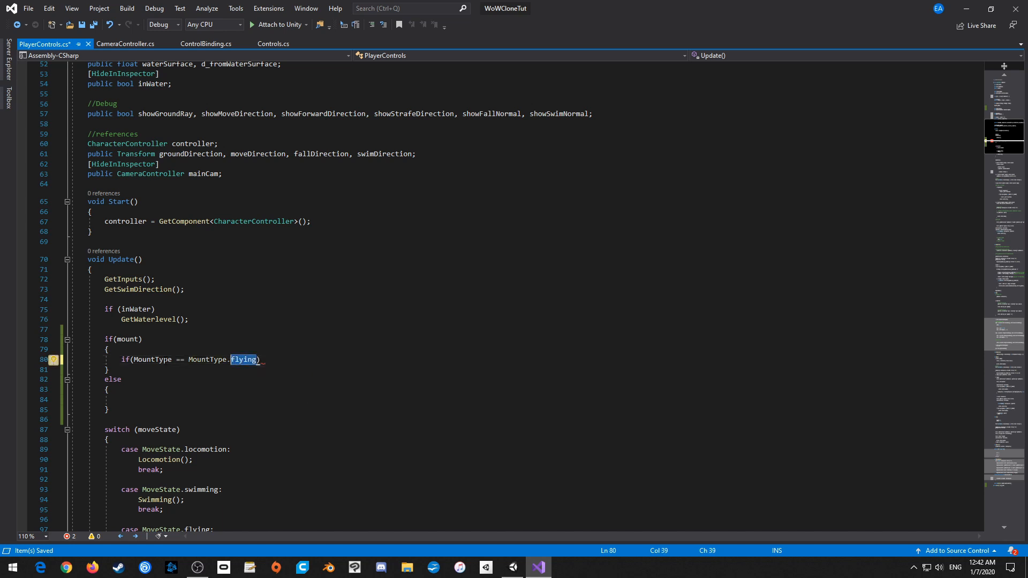
type("ground")
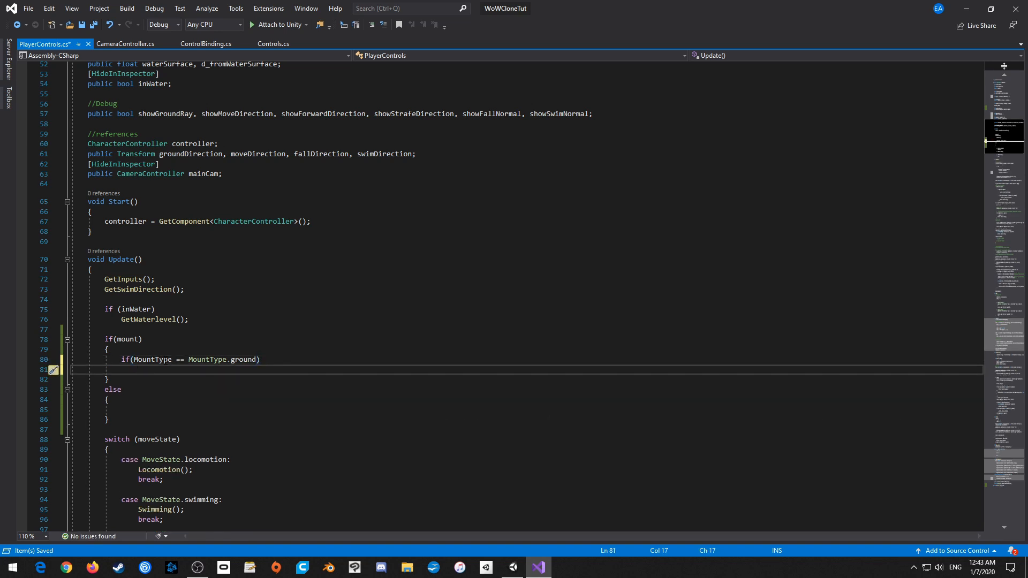
type("MountedState")
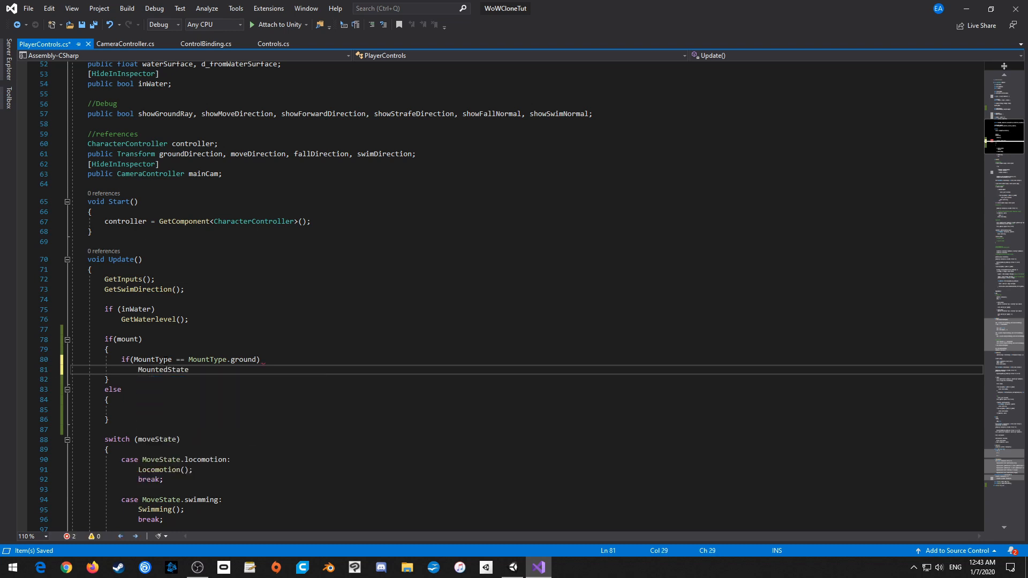
type("= MountedState.")
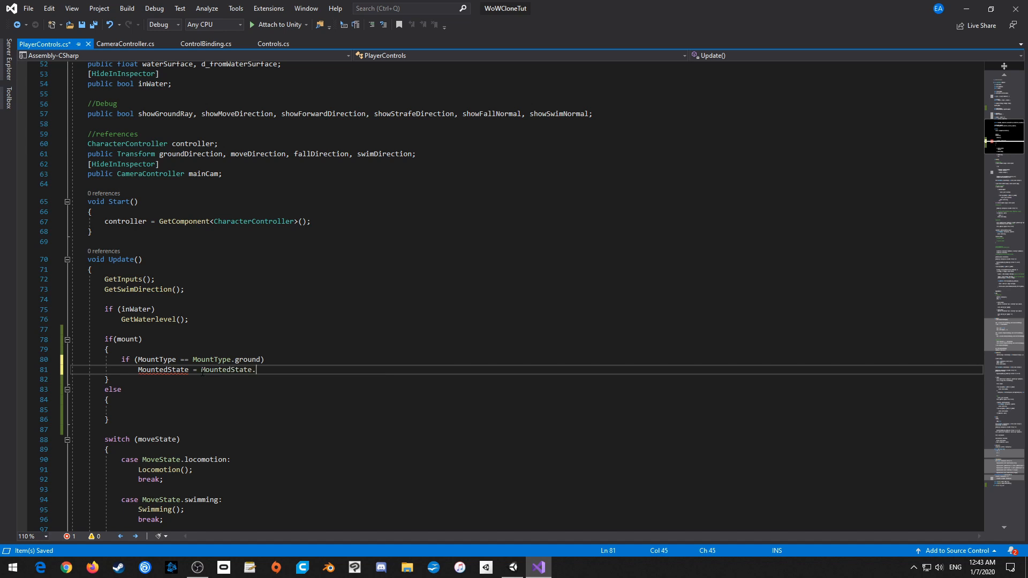
type("mounted;")
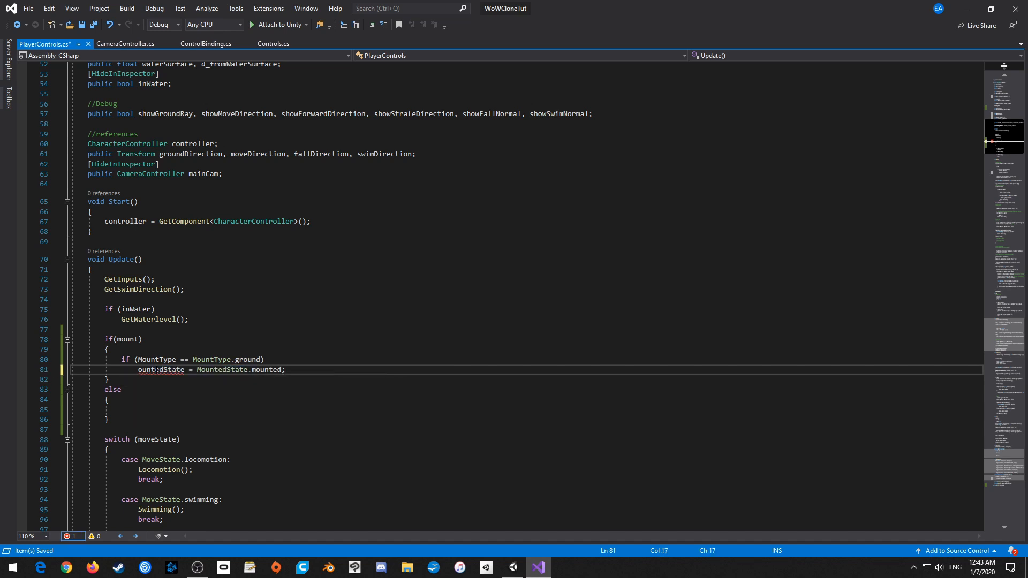
- Begin an 'else if (MountType == MountType.' check for the next mount type
type("else if")
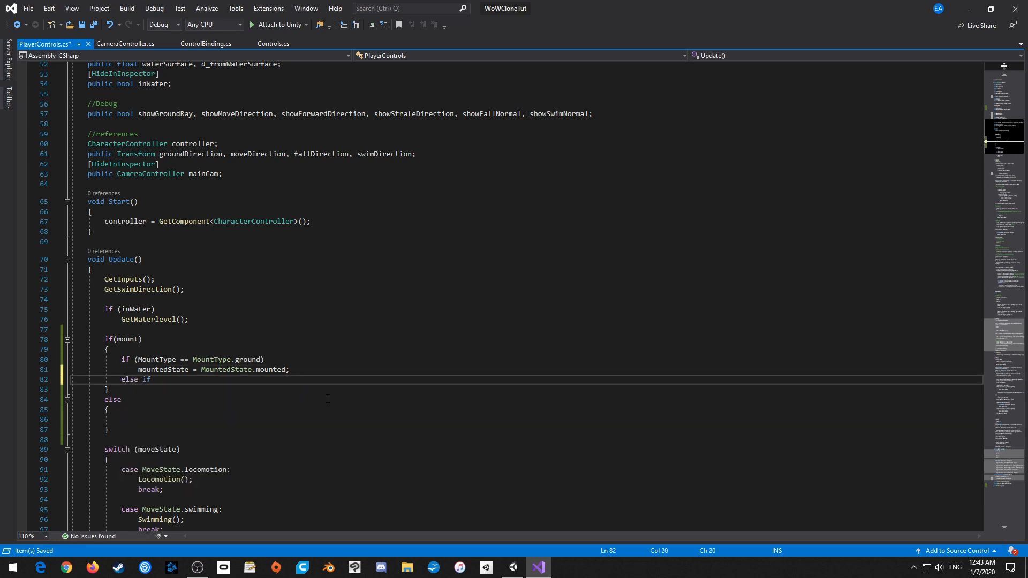
type("(MountType )")
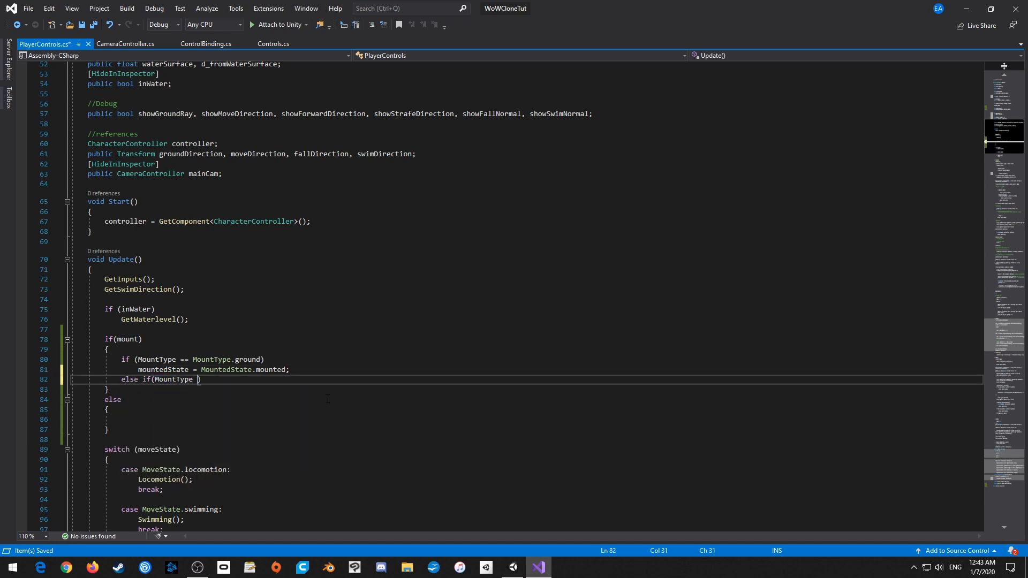
type("== MountType.")
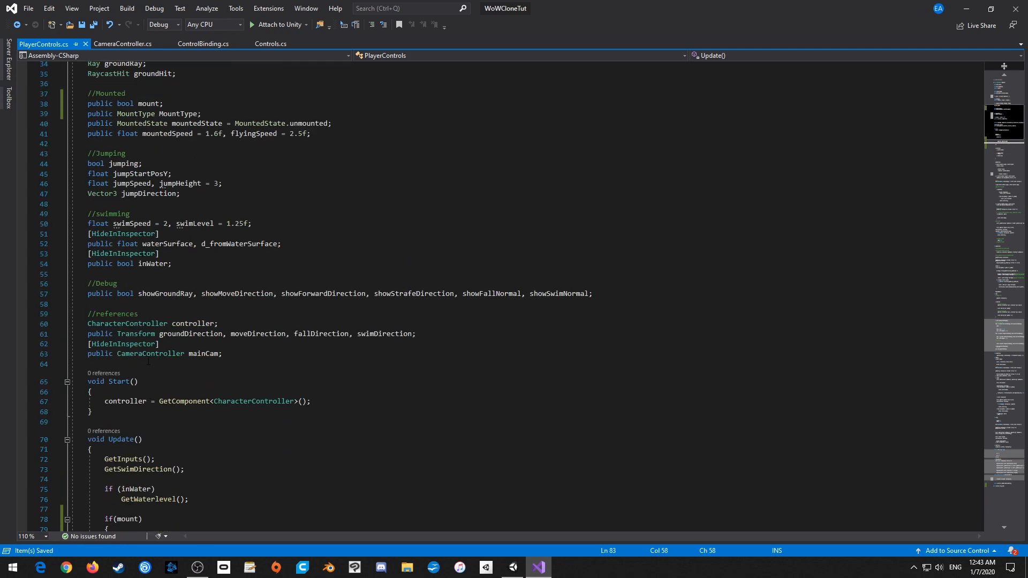
- Rename the field to mountType, set mountedFlying for flying mounts and unmounted in else
left_click(178, 234)
type("m")
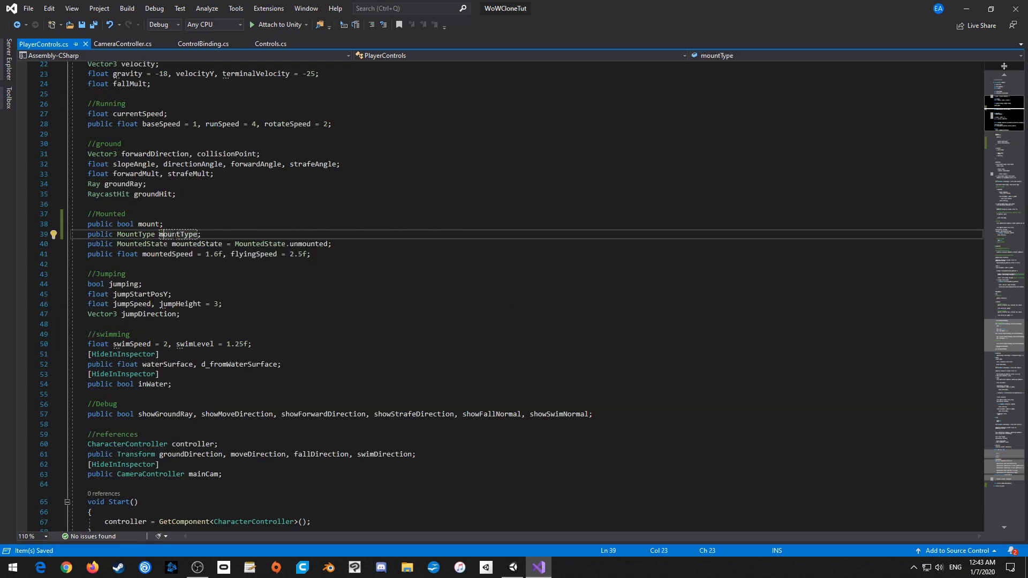
scroll("down", 3)
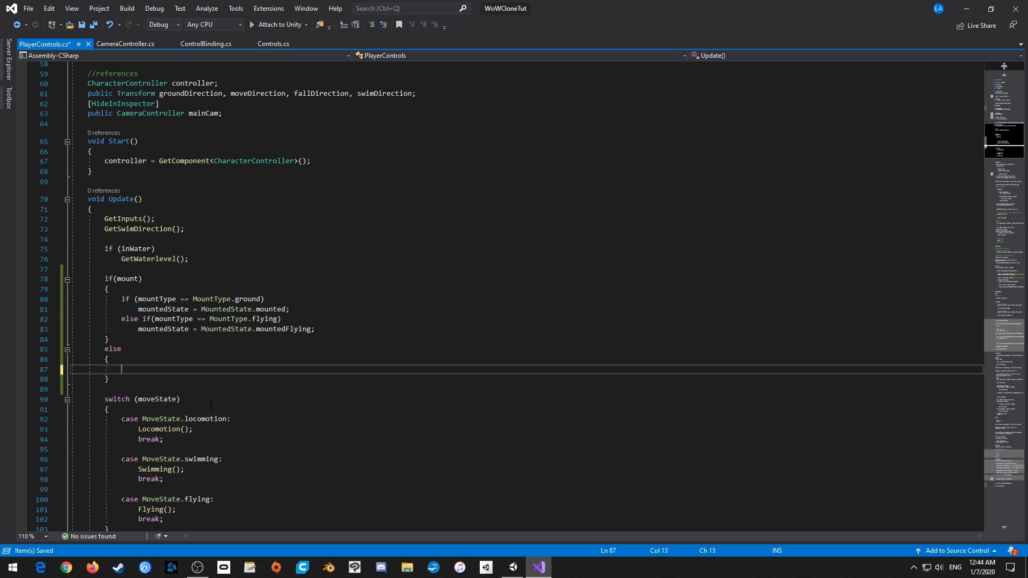
type("mountedState = MountedState.")
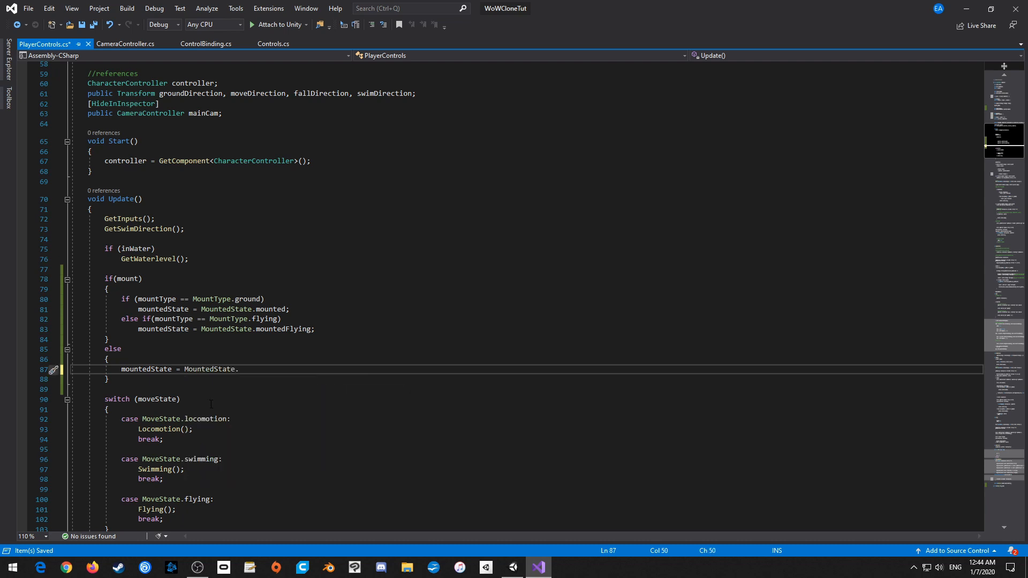
type("unmounted;")
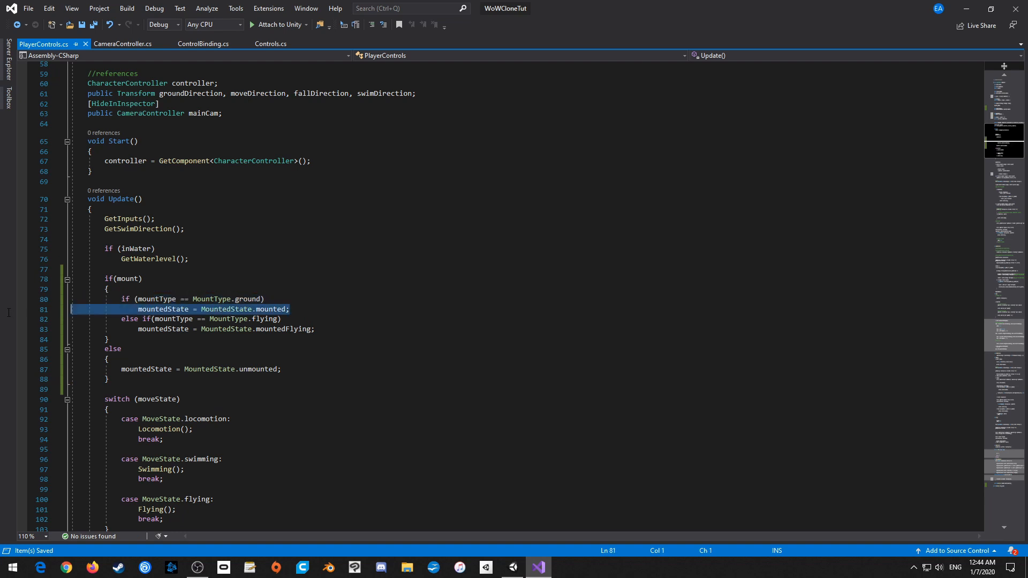
- Add mountedState != checks before the mounted, mountedFlying and unmounted assignments
left_click(290, 309)
type("{")
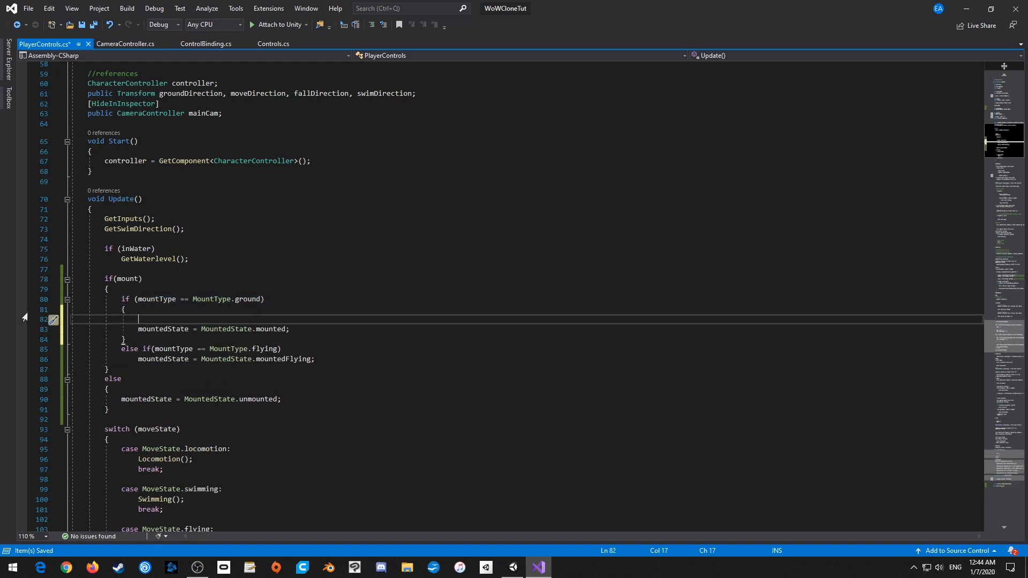
type("if(mountedState != MountedState.mounted")
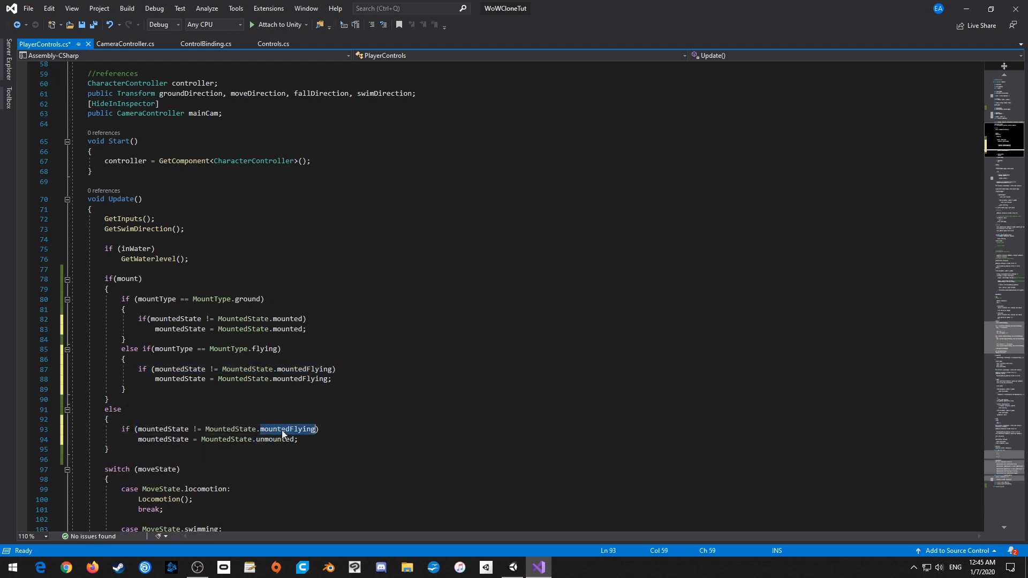
type("unmounted")
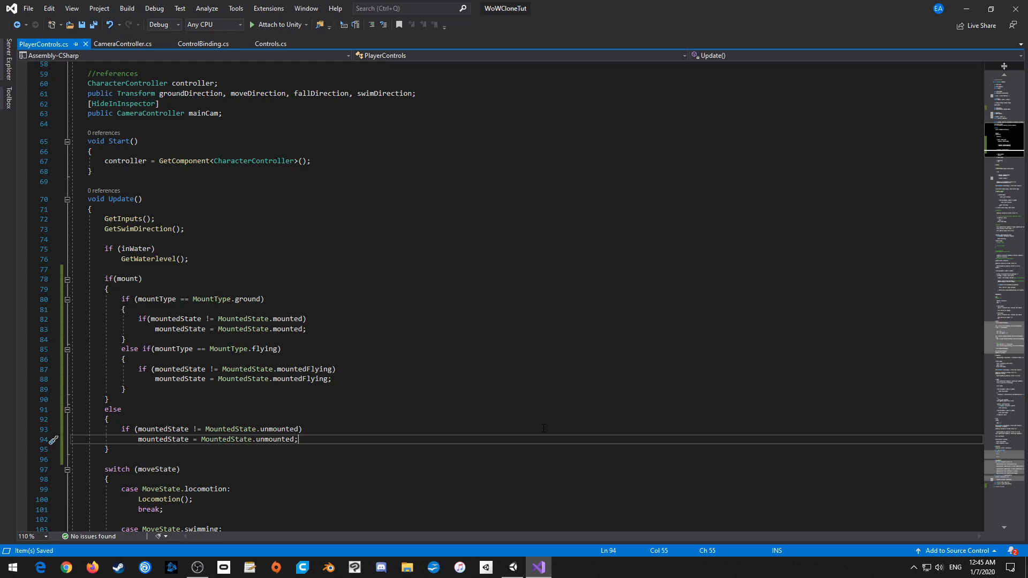
- In Flying(), set moveState to MoveState.locomotion when mountedState is unmounted, and save
scroll("down", 3)
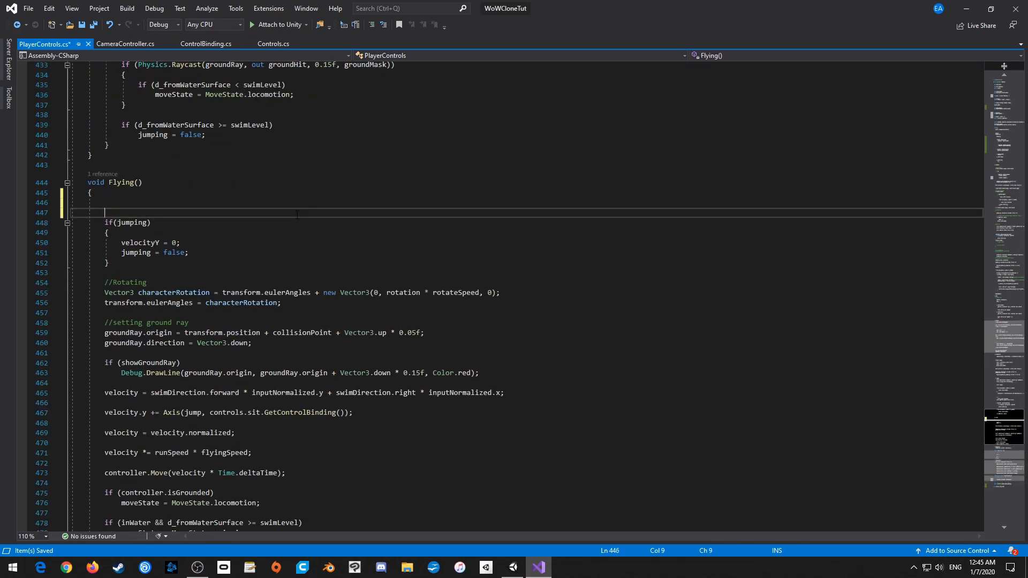
type("if(mountedState == MountedState")
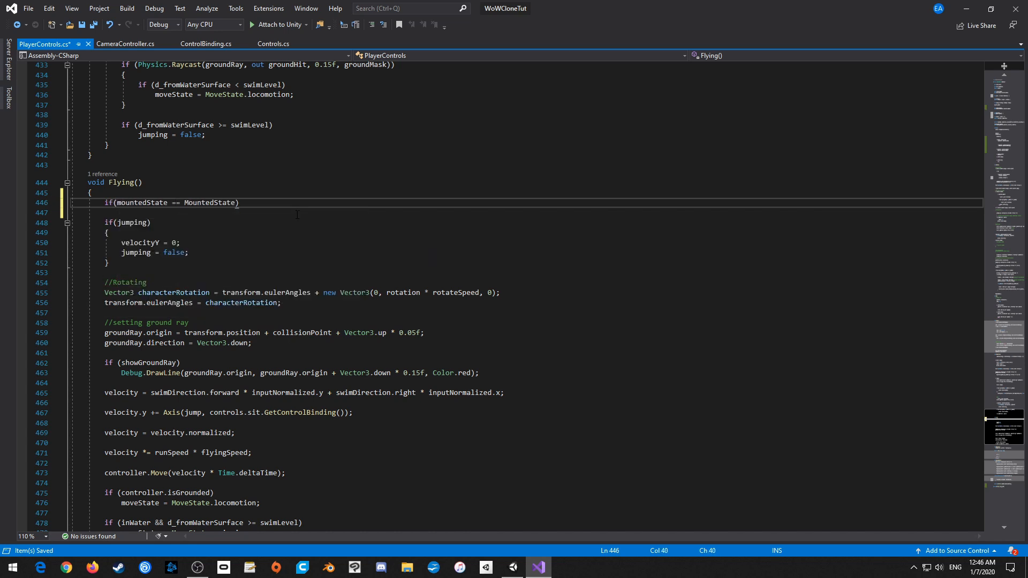
type(".unmounted")
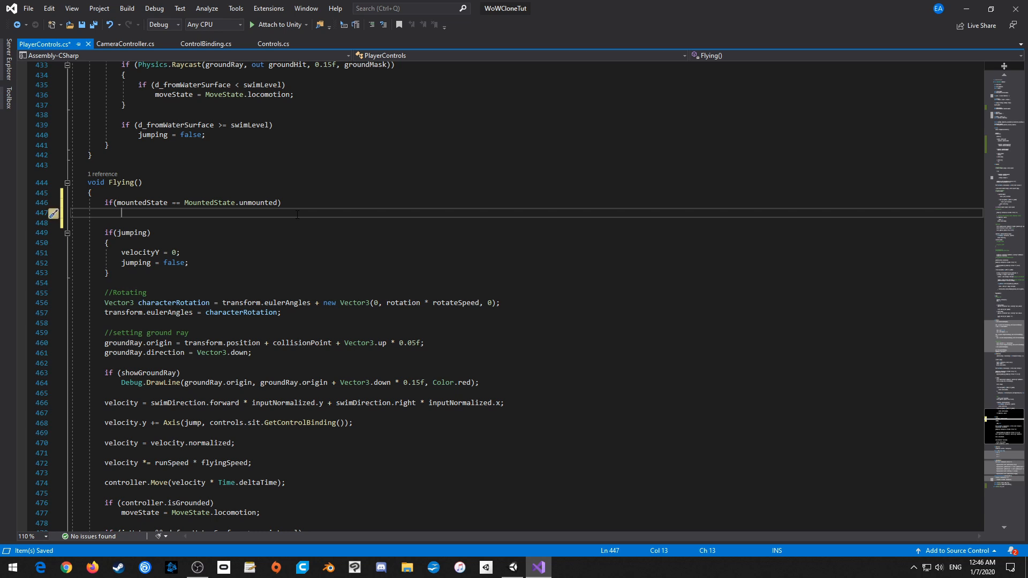
type("moveState =")
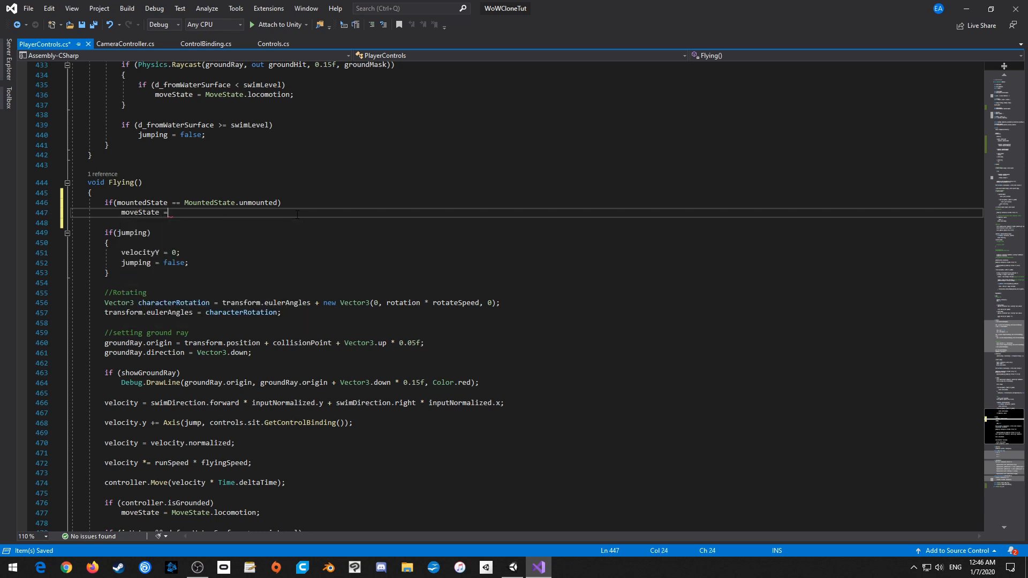
type("MoveState.locomotion;")
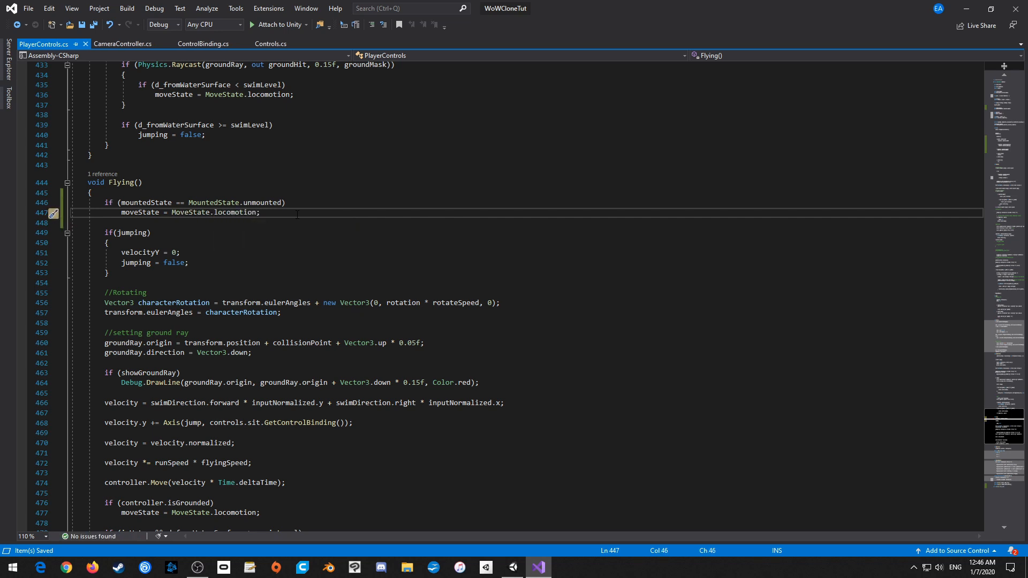
mouse_move(518, 556)
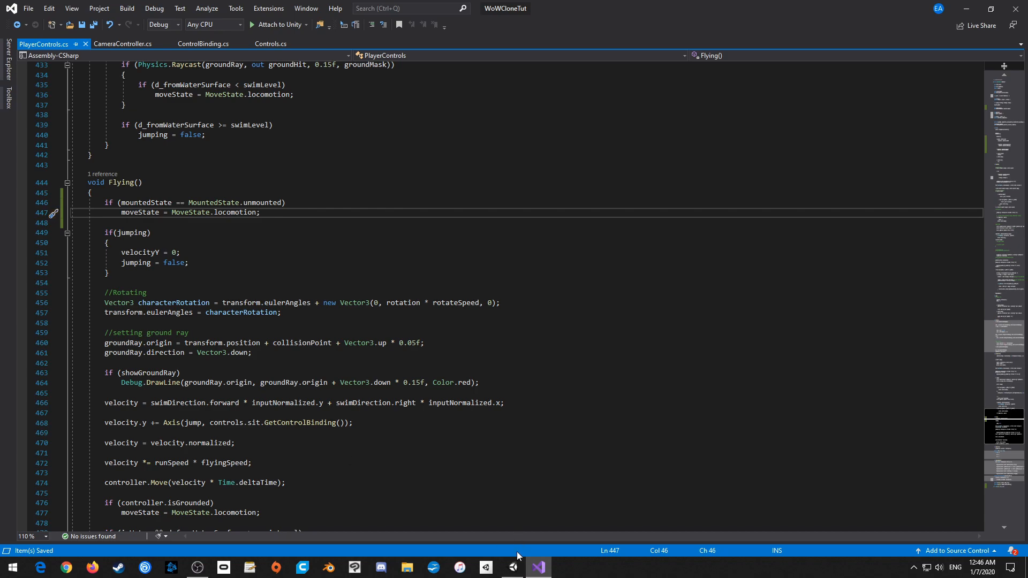
- Play the game in Unity with Mount ticked, flying the mounted player into the pool
left_click(512, 568)
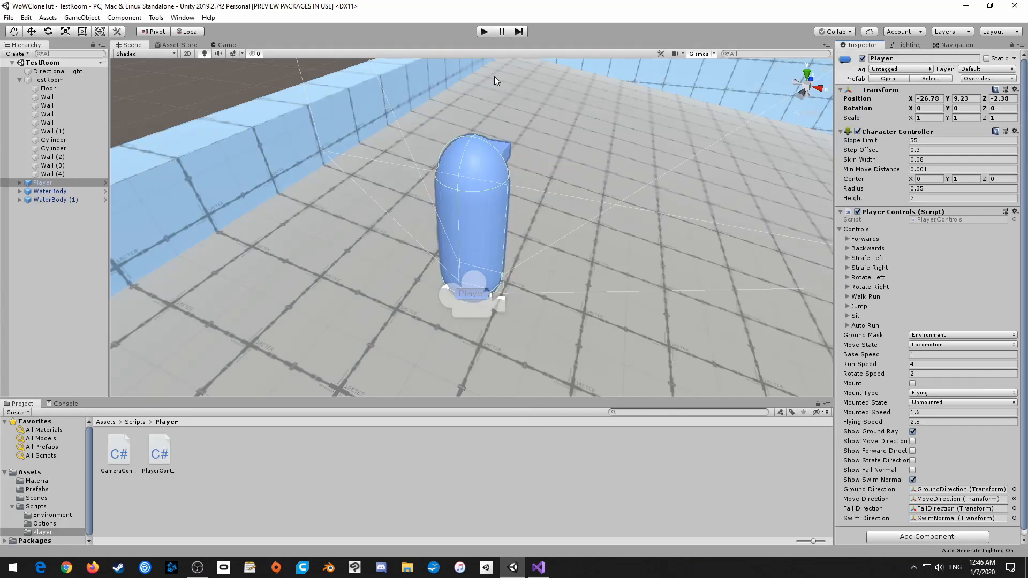
left_click(484, 31)
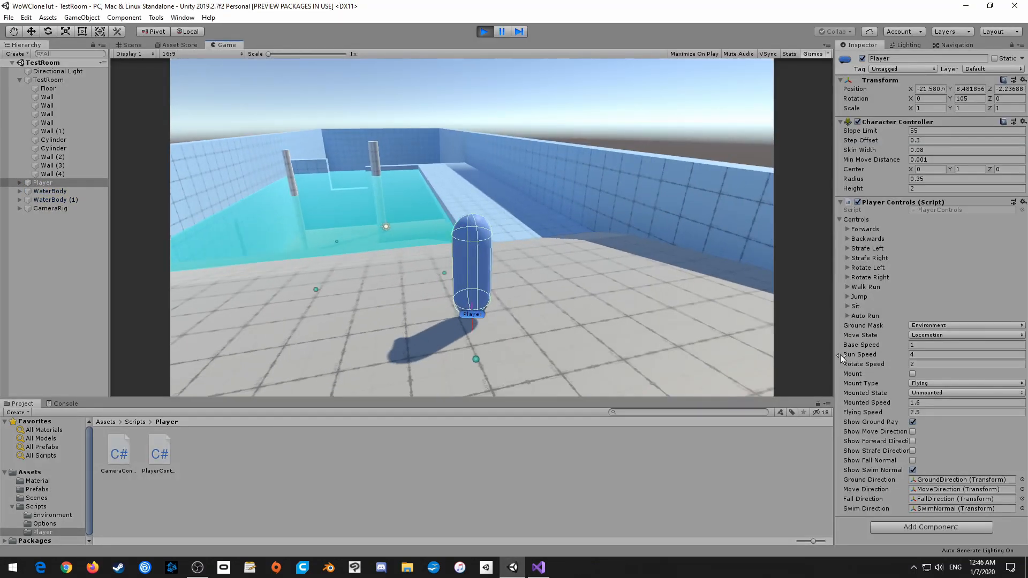
left_click(964, 383)
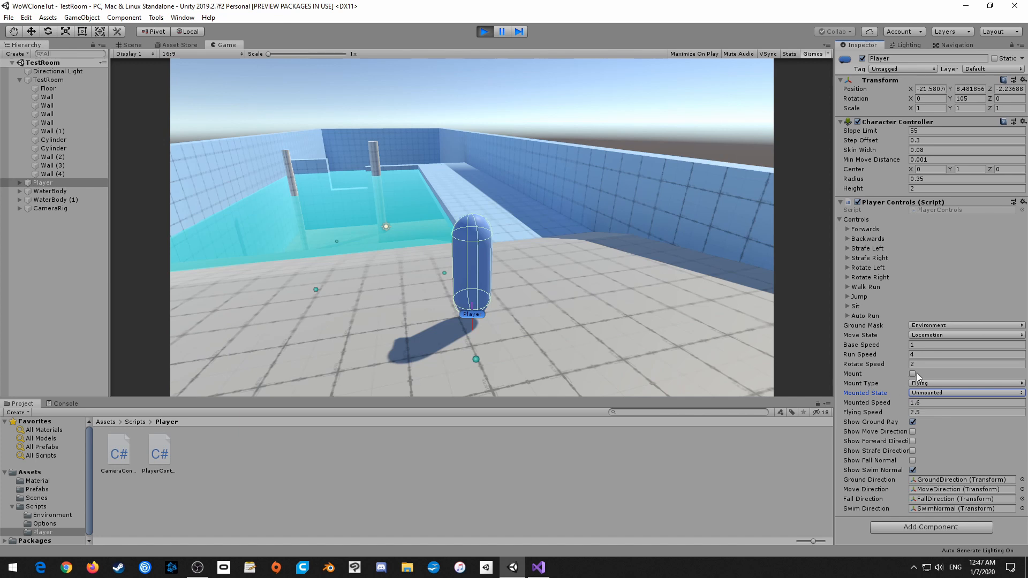
left_click(912, 374)
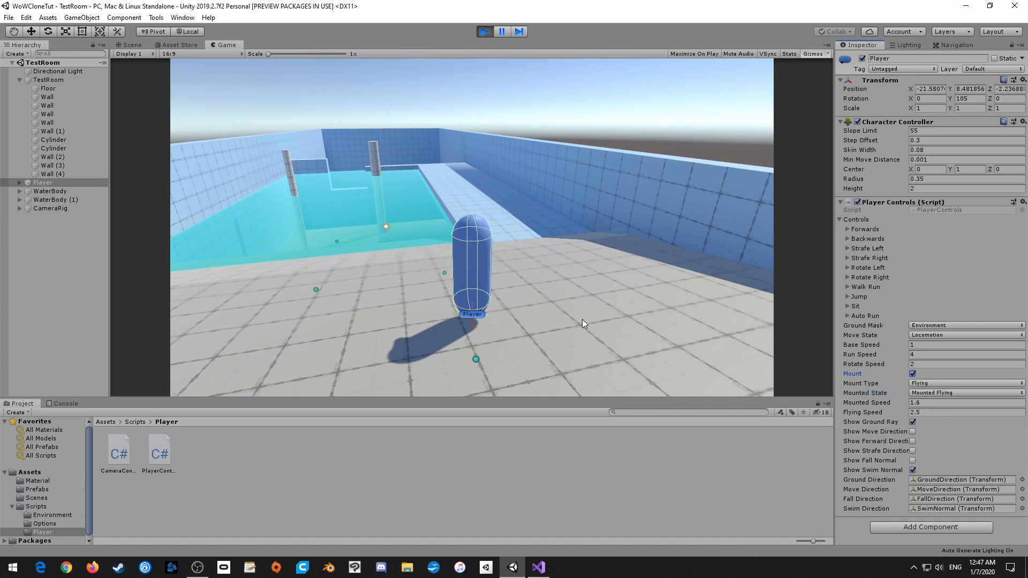
left_click(913, 374)
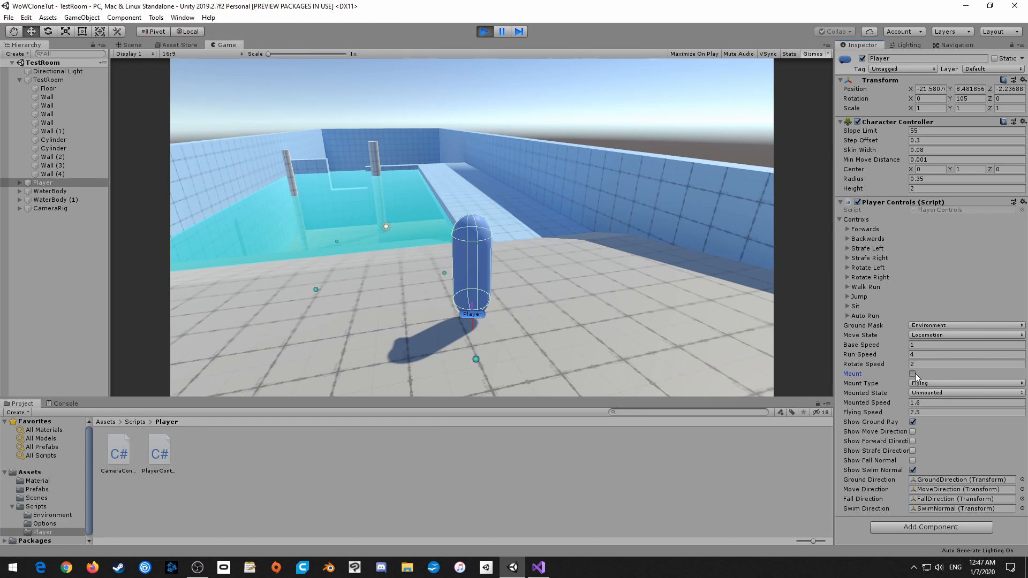
left_click(912, 374)
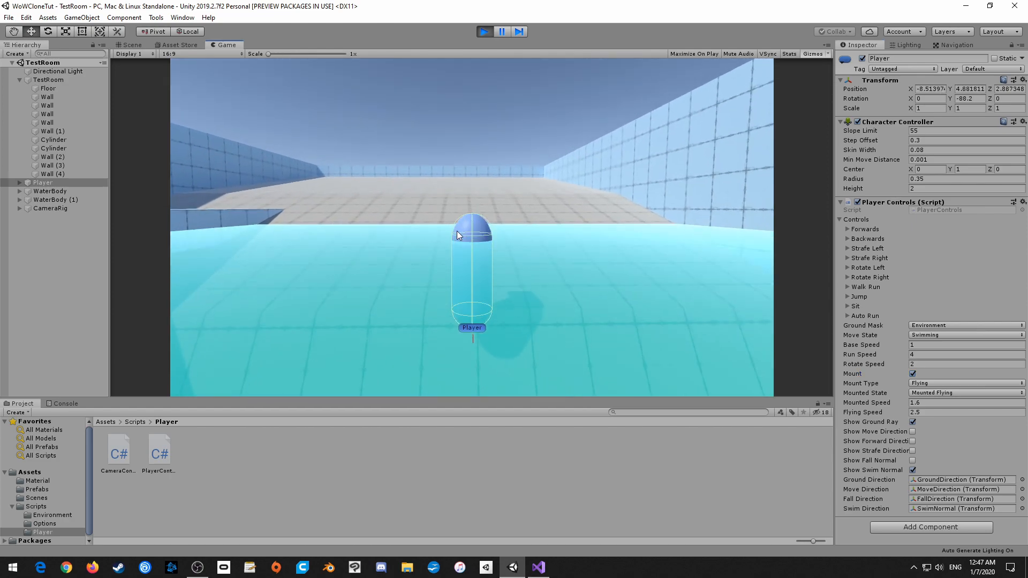
- Add [HideInInspector] above the baseSpeed and mountType fields in PlayerControls.cs
left_click(537, 568)
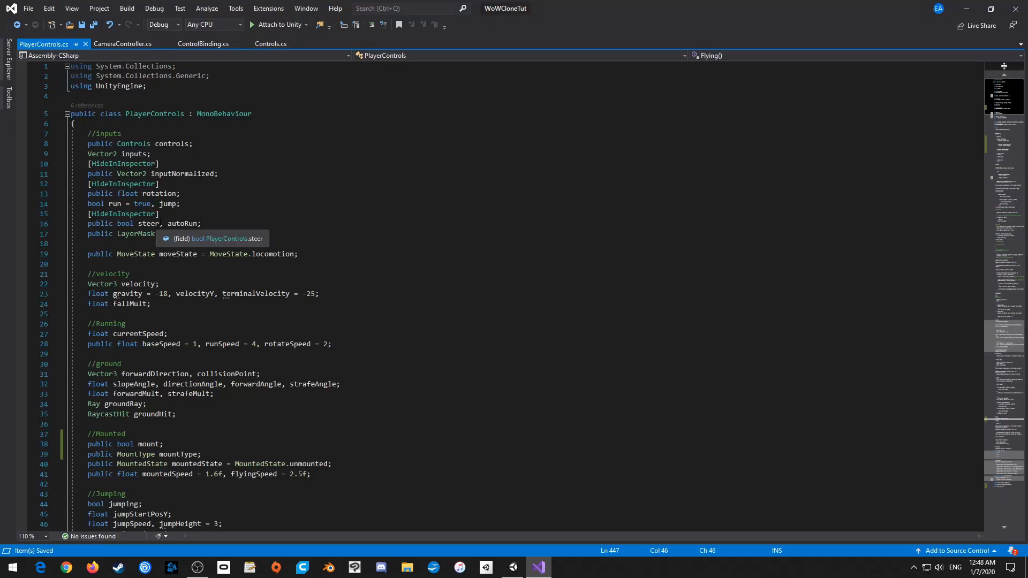
mouse_move(128, 193)
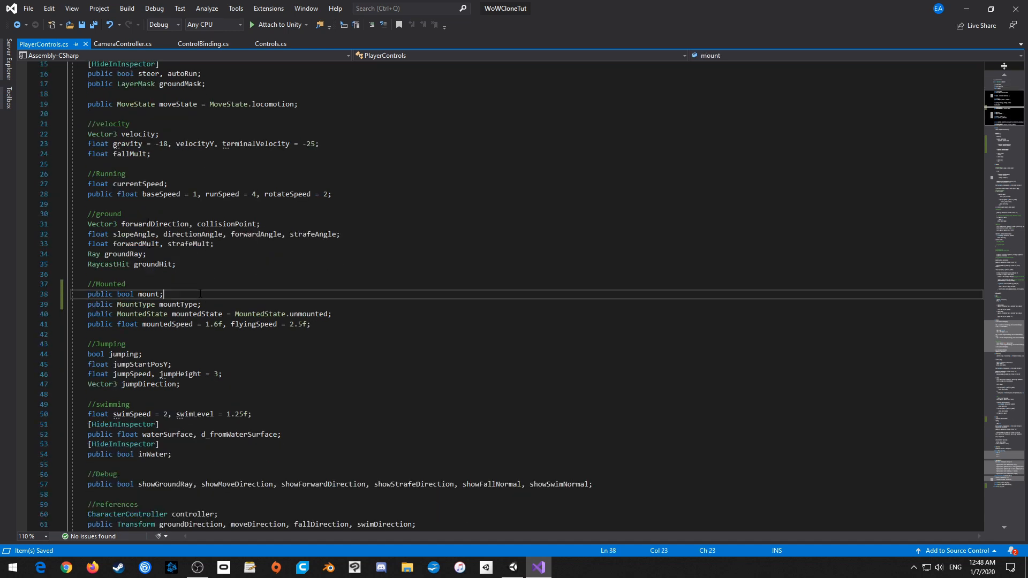
type("[hi]")
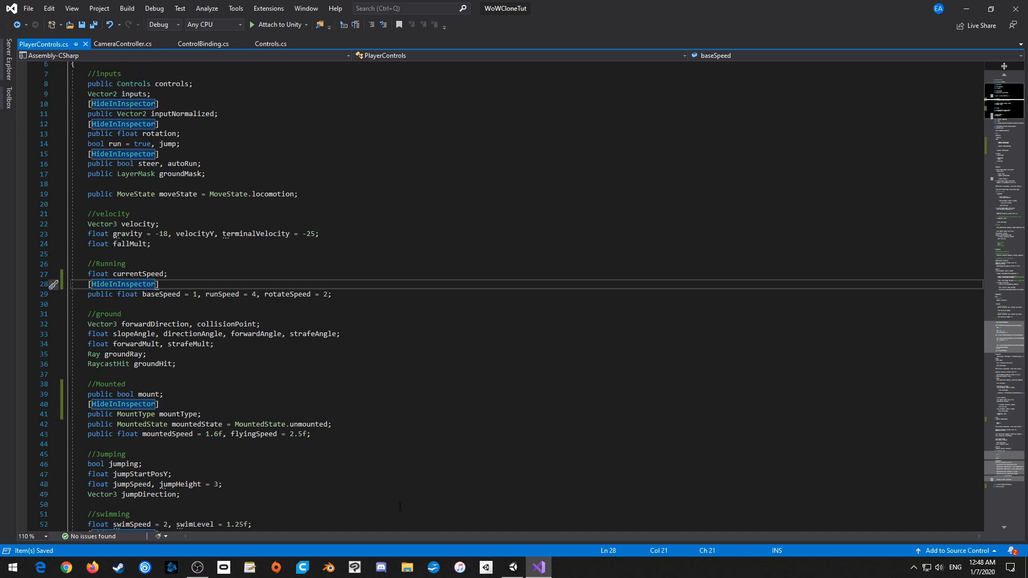
- Add [HideInInspector] above mountedState and mountedSpeed, then verify the Inspector in Unity
left_click(512, 568)
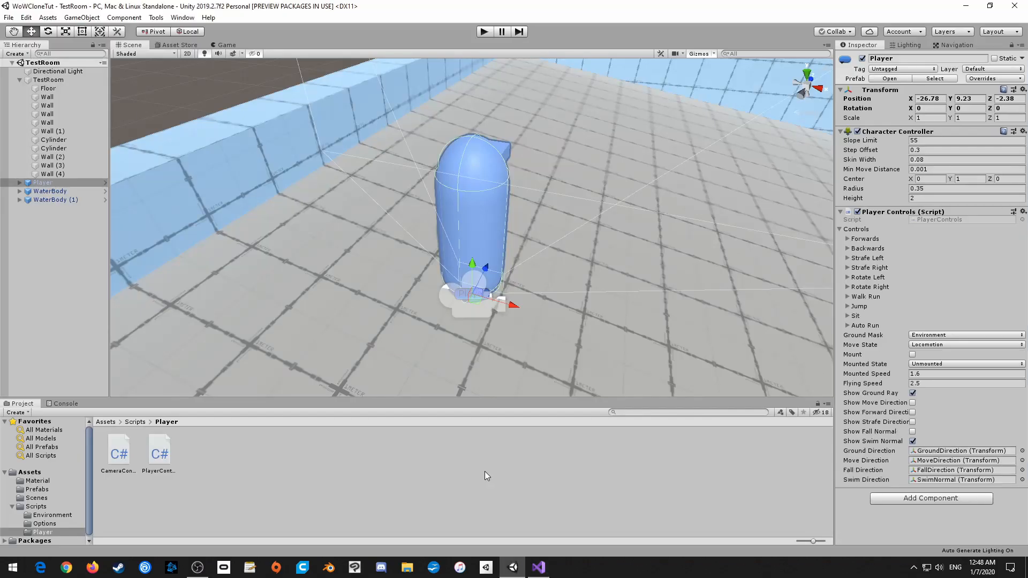
mouse_move(539, 567)
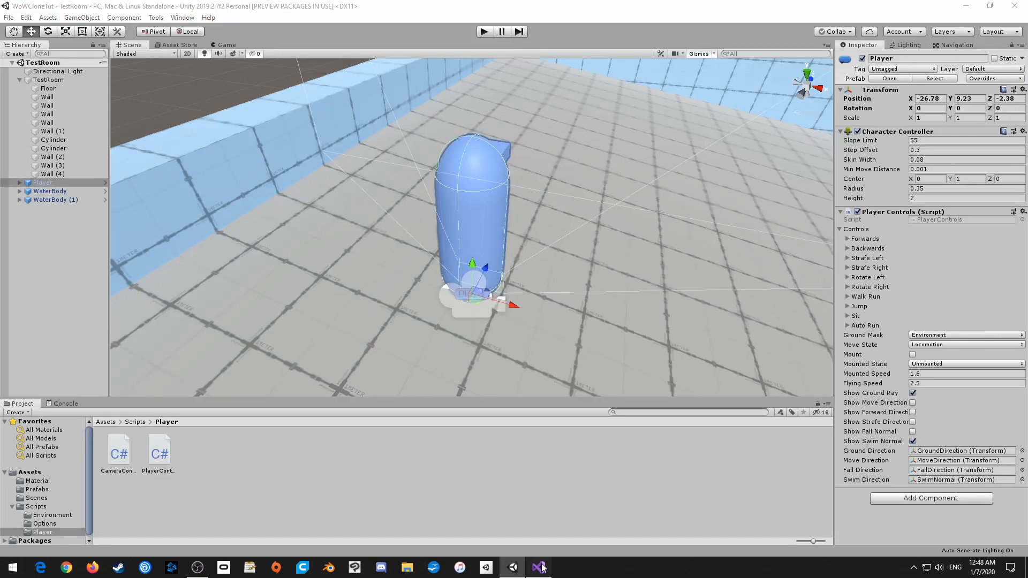
left_click(538, 567)
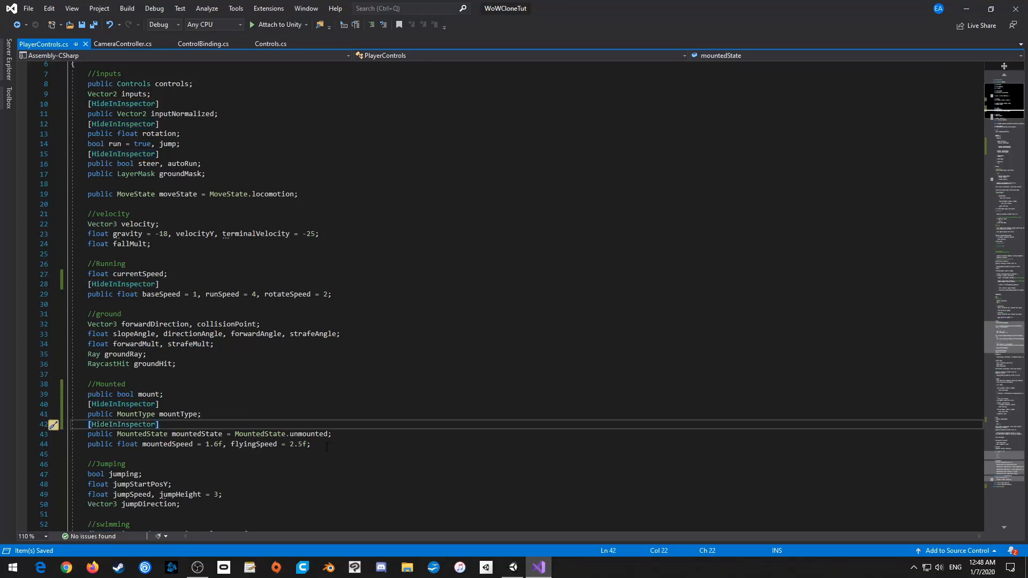
key("Enter")
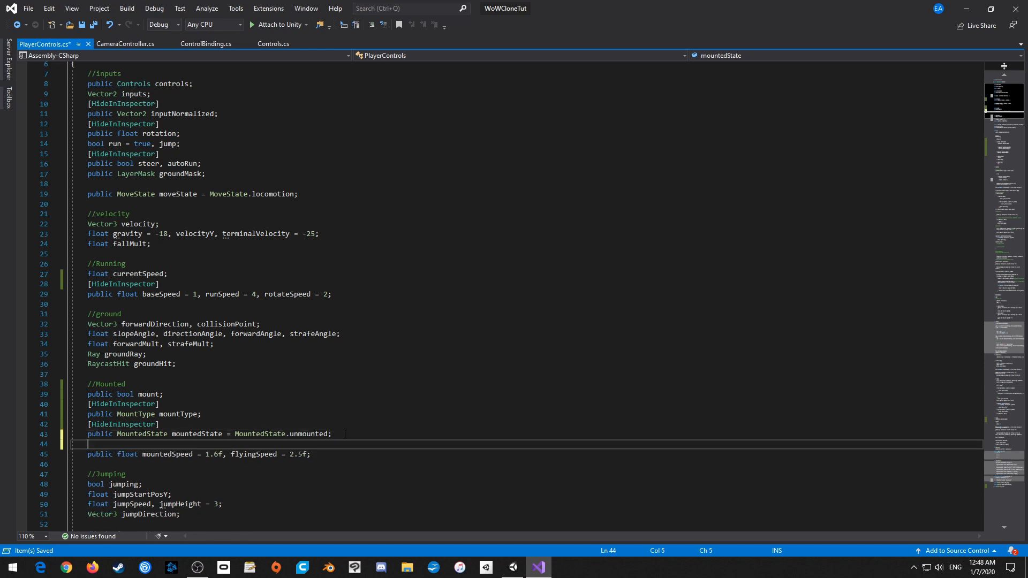
type("[HideInInspector]")
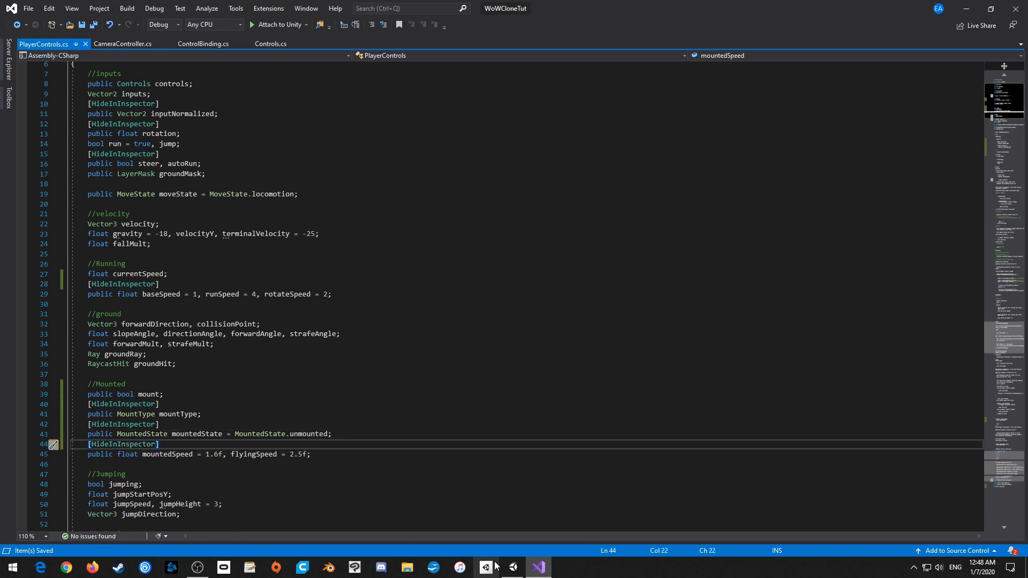
left_click(485, 568)
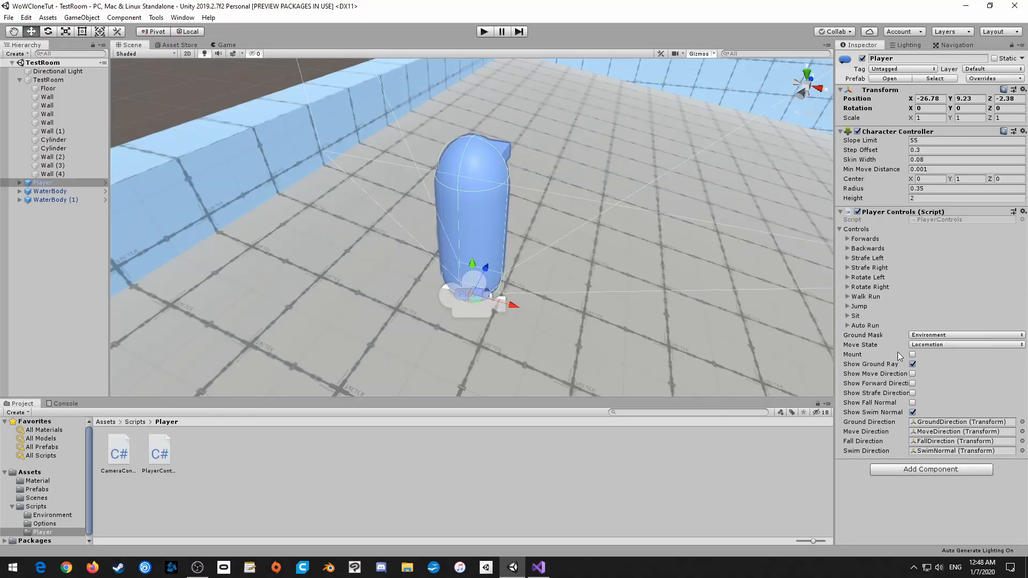
mouse_move(860, 358)
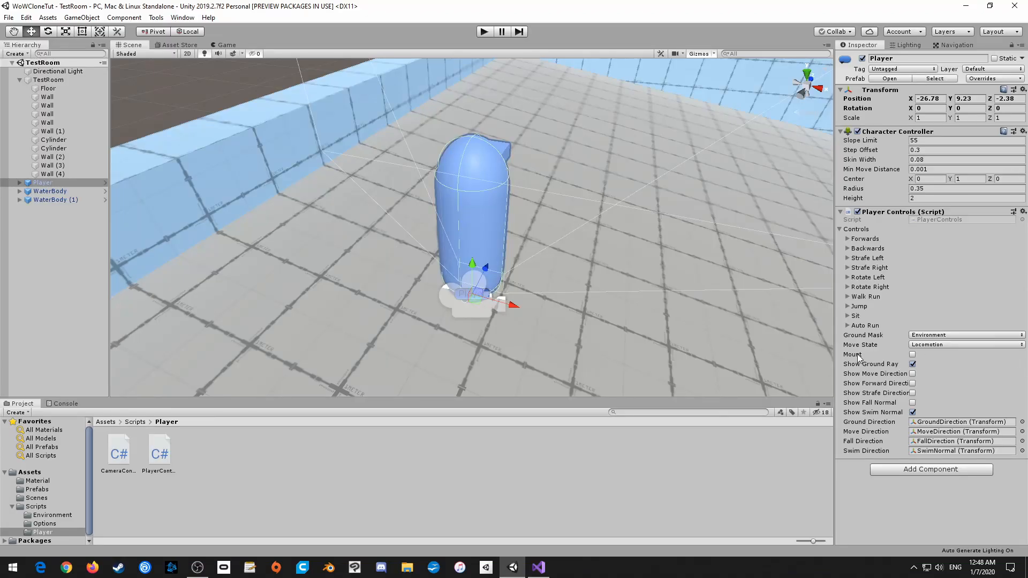
left_click(857, 228)
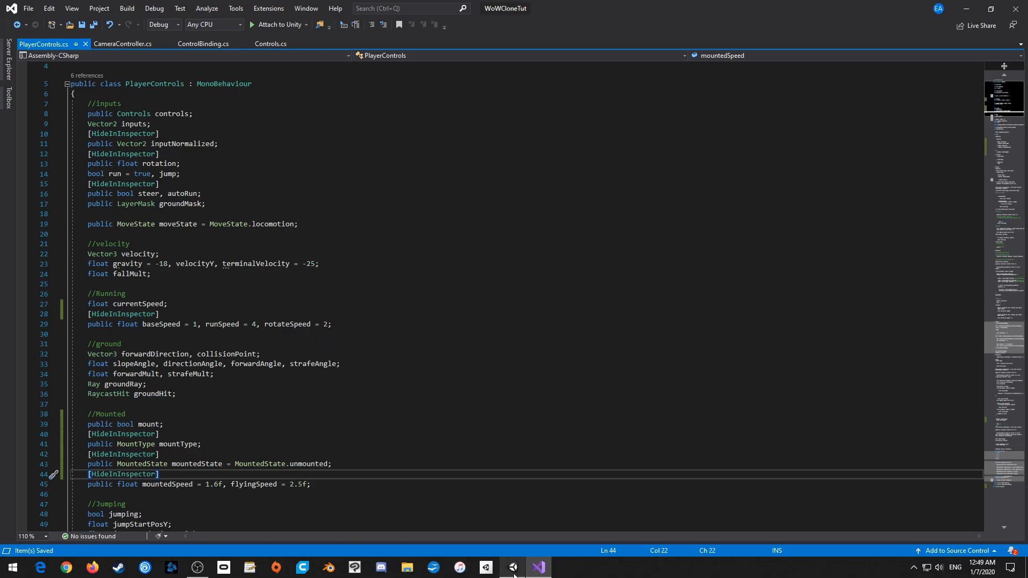
- Play-test the player in Unity with only Mount showing, then reopen the script's Jumping variables
left_click(512, 566)
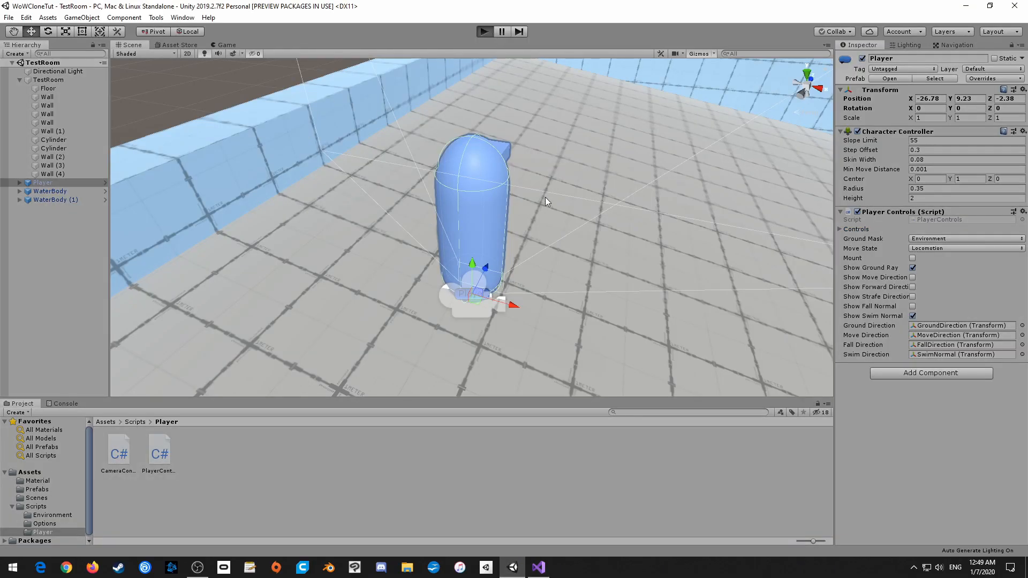
left_click(484, 31)
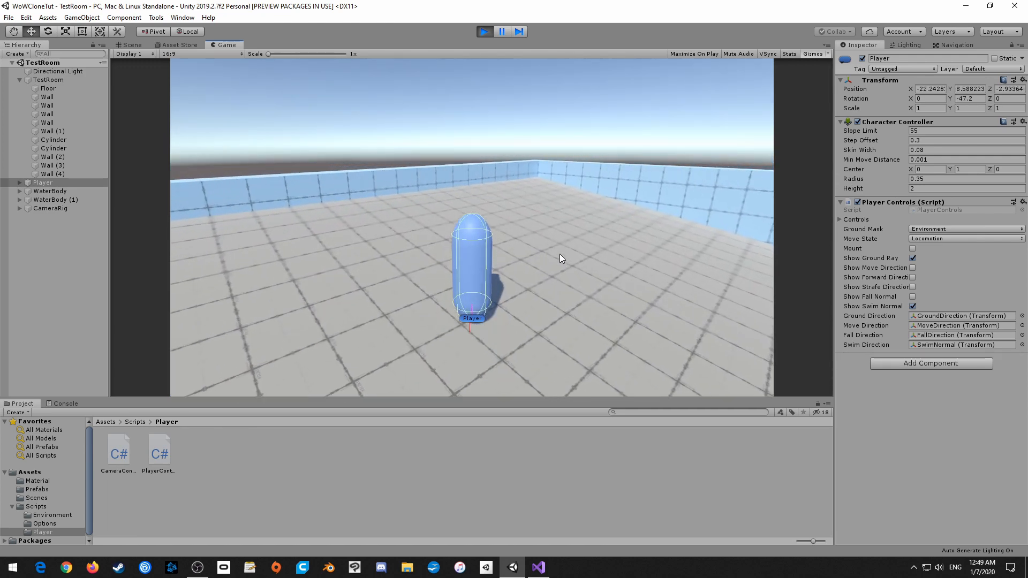
left_click(538, 568)
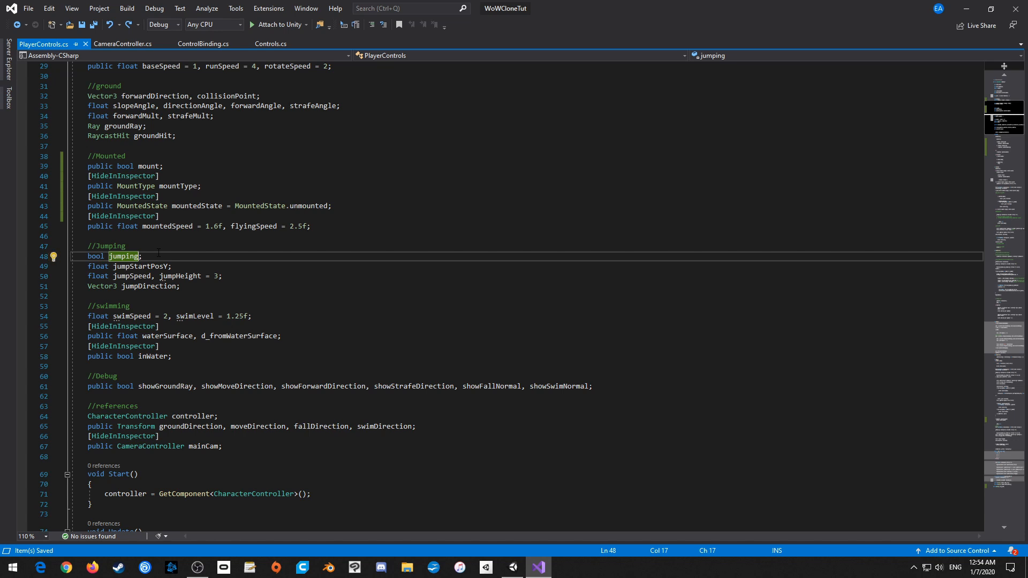
- Append ', canJump = true' to the jumping bool declaration
type(",")
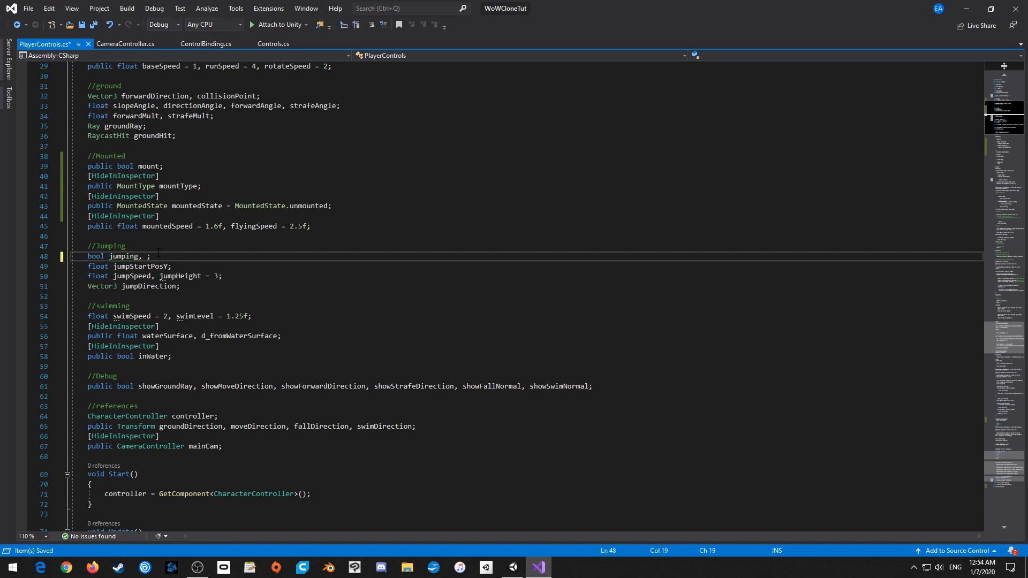
type("canJump = true")
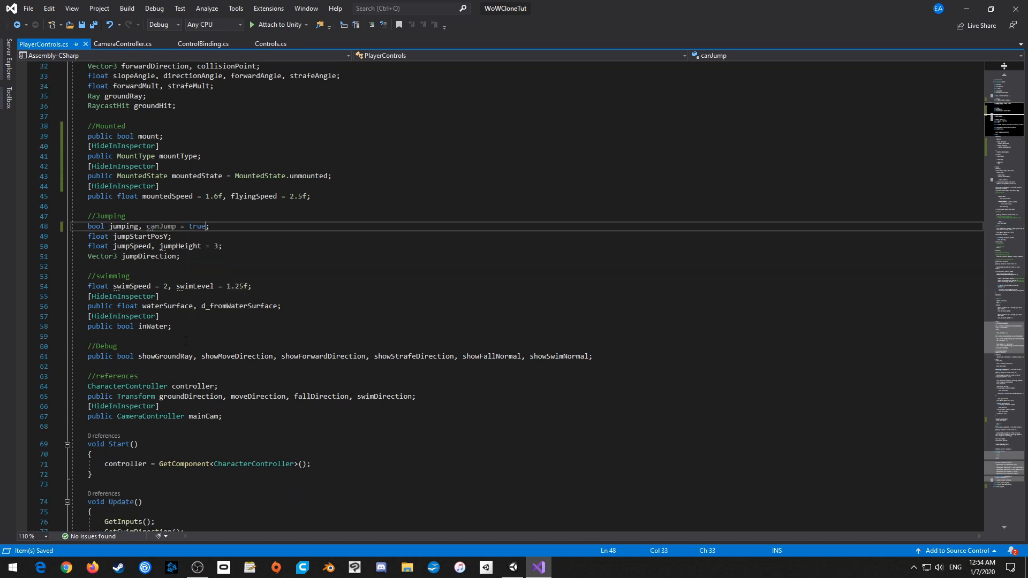
scroll("down", 3)
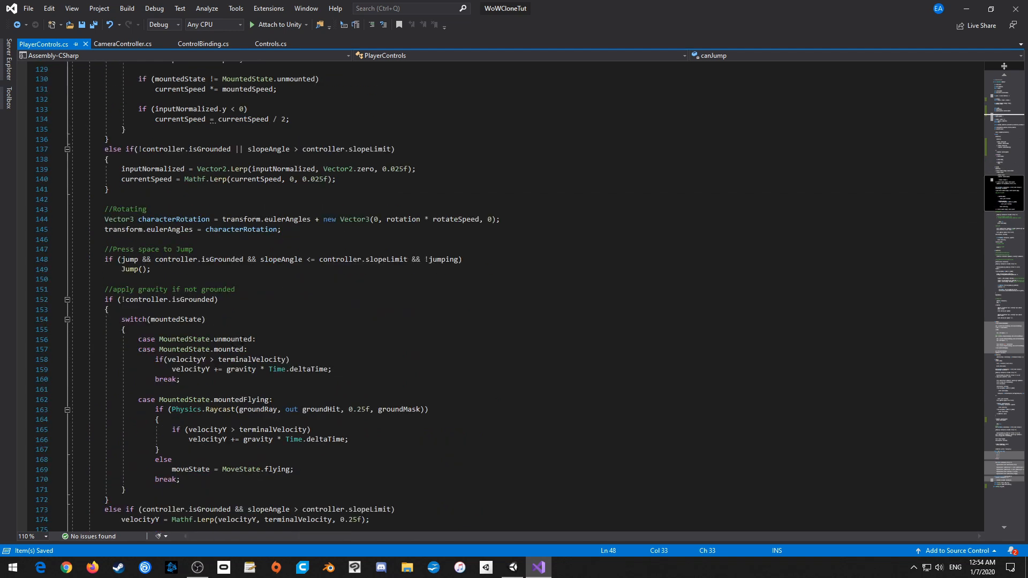
- Add '&& canJump' to the jump if-condition in Update()
left_click(181, 260)
type(" && canJump")
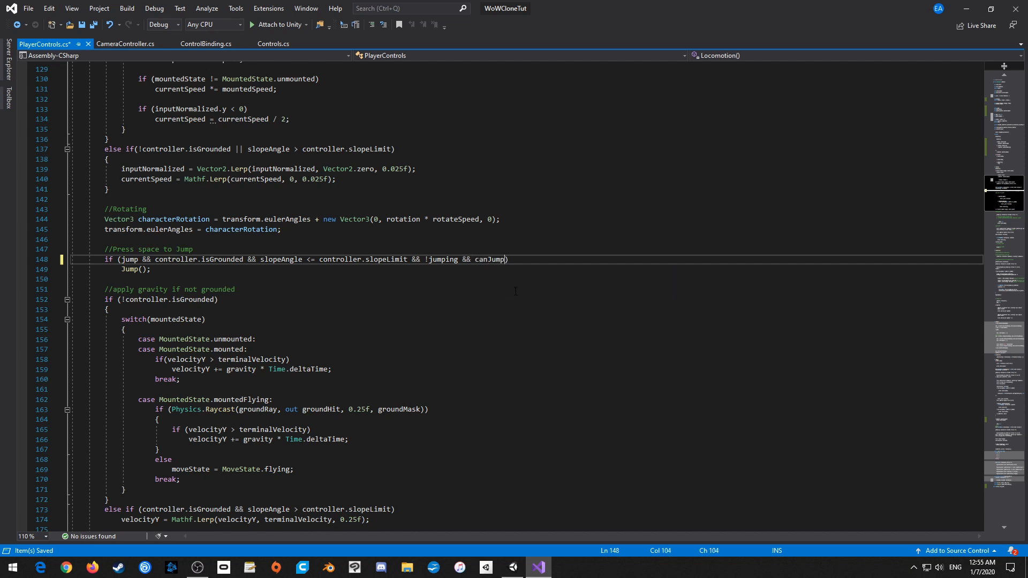
double_click(490, 260)
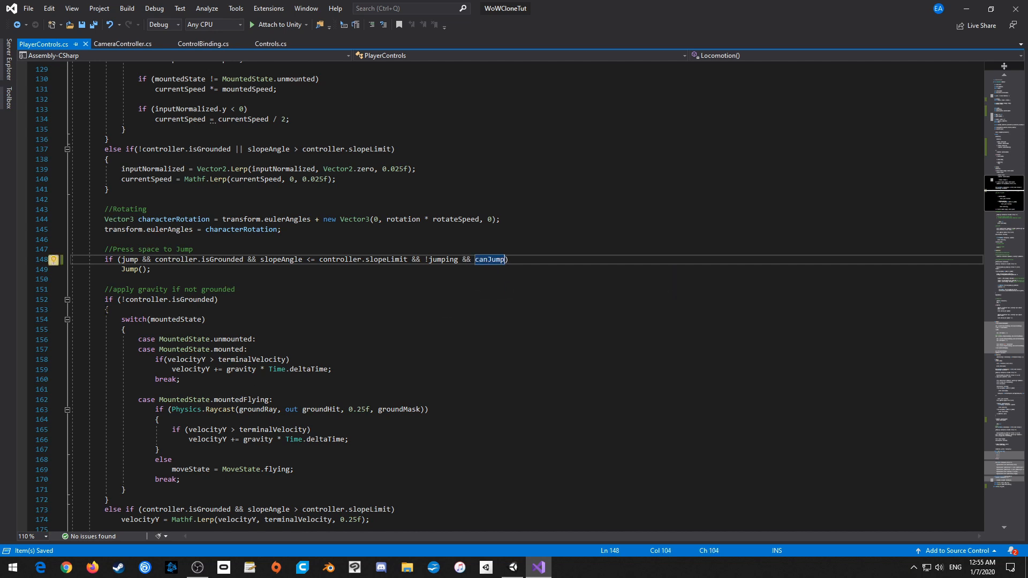
left_click(152, 300)
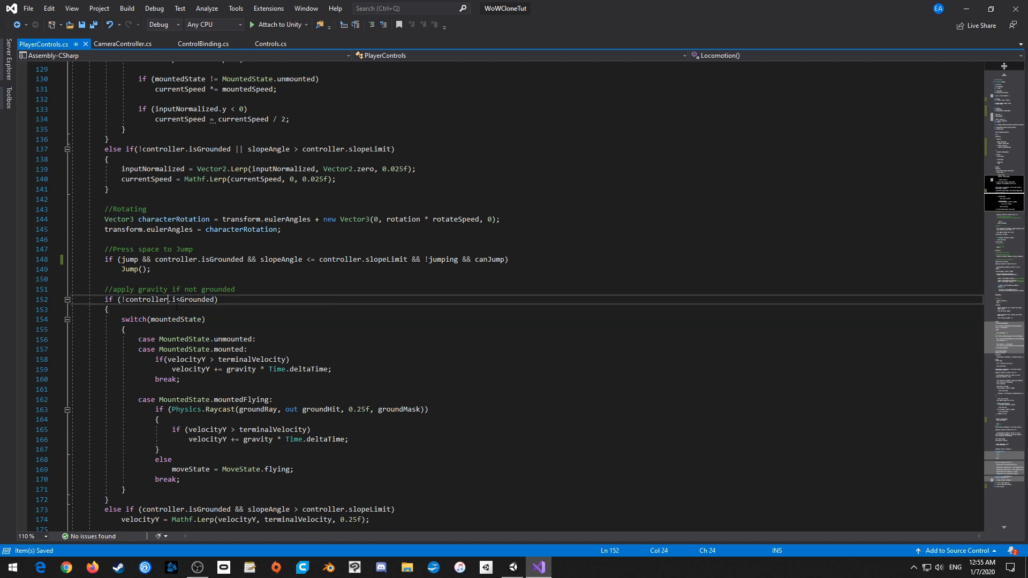
left_click(131, 309)
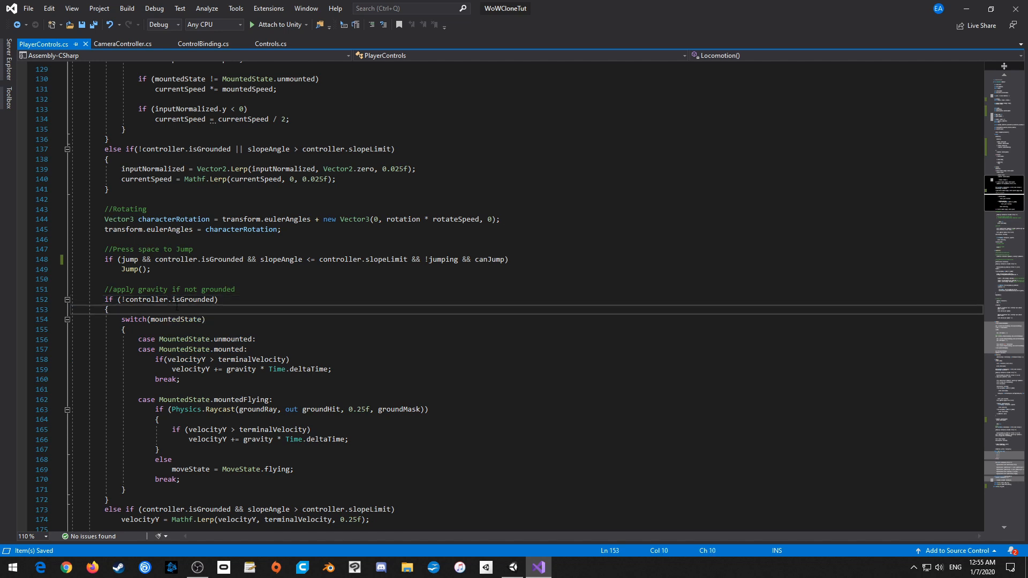
left_click(149, 269)
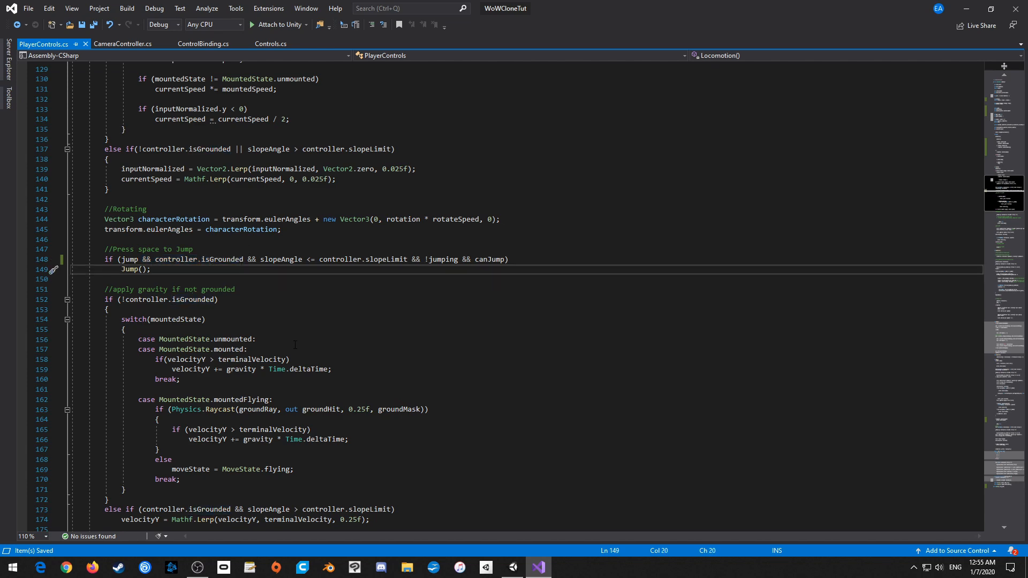
scroll("down", 3)
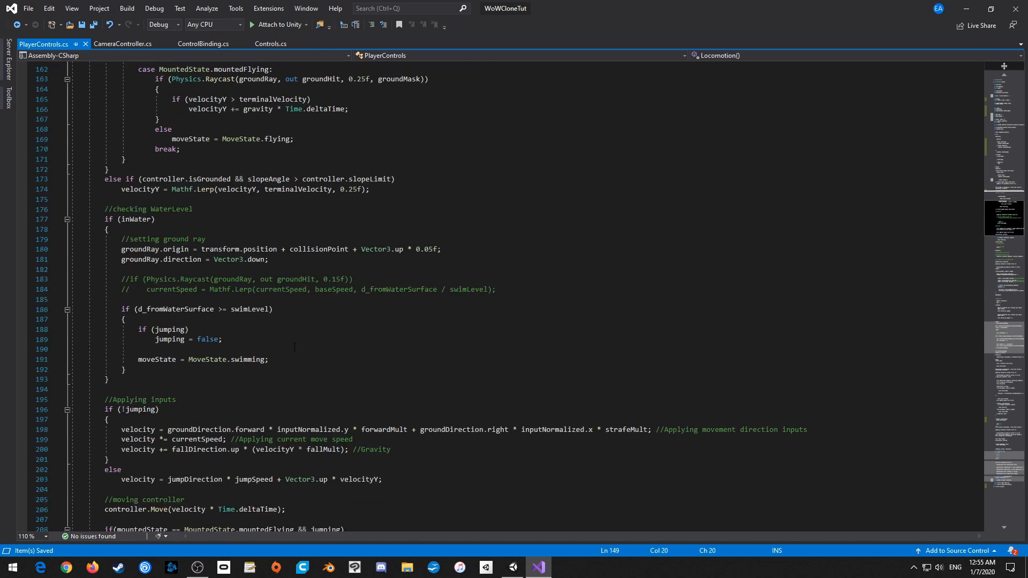
scroll("down", 3)
type("jumping = true;")
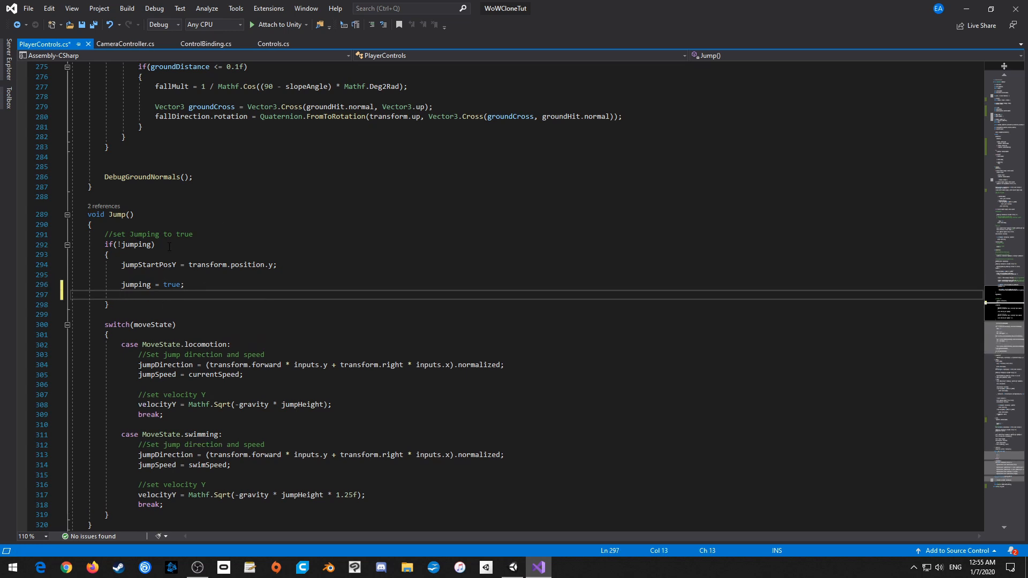
mouse_move(244, 282)
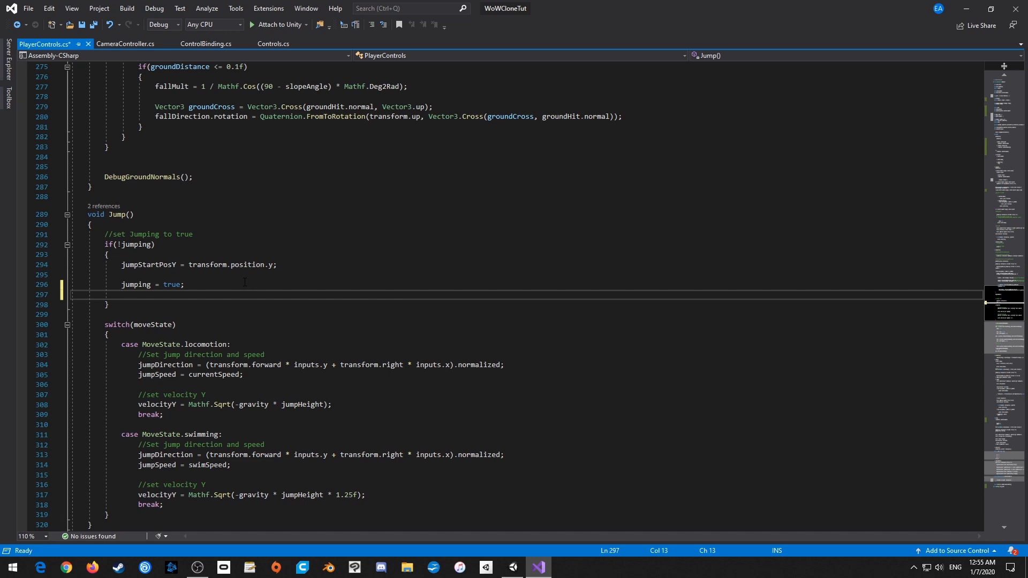
- Add a canJump line in Jump() and insert two blank lines after 'jumping = false;'
type("canJump")
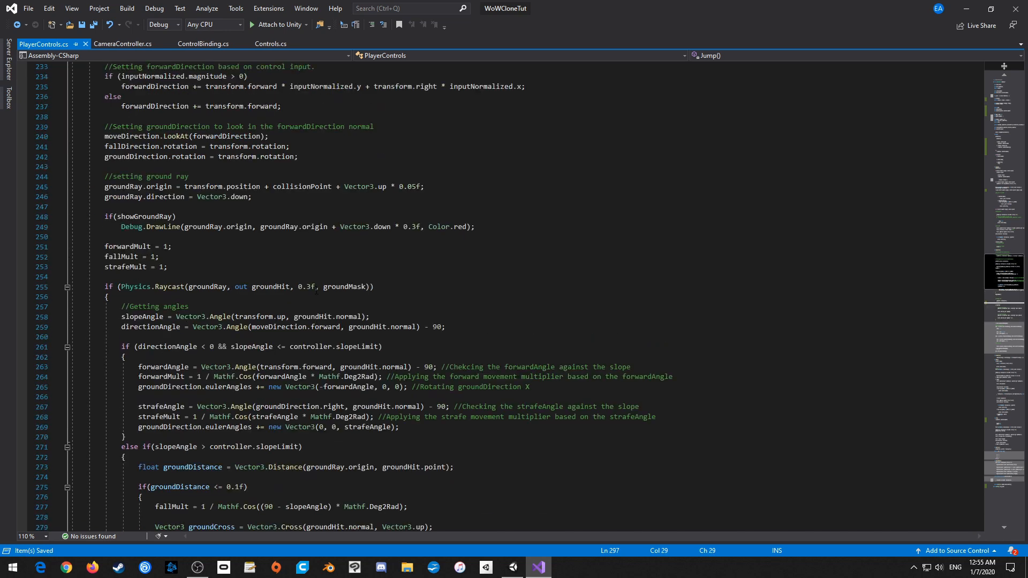
scroll("up", 3)
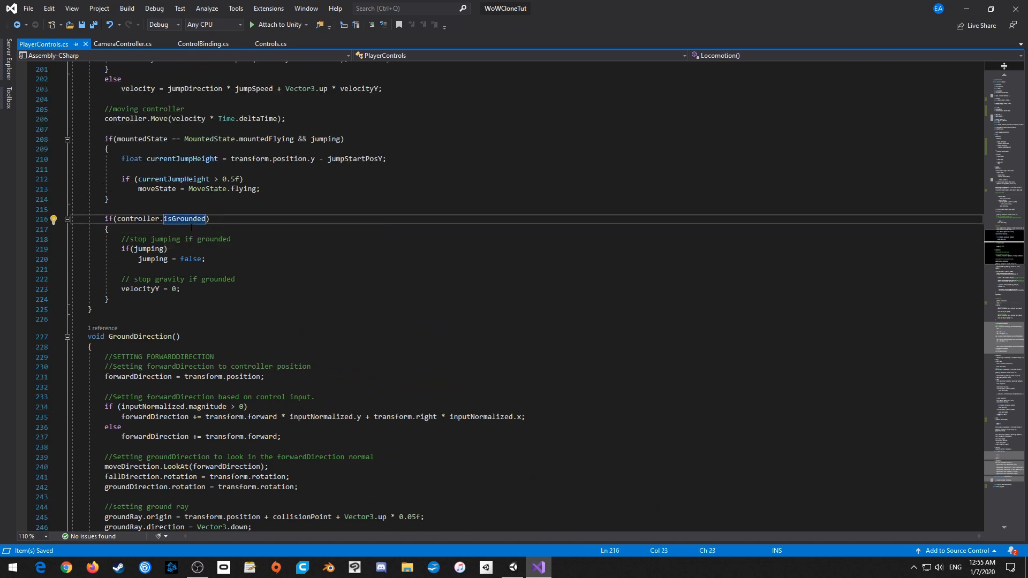
left_click(205, 260)
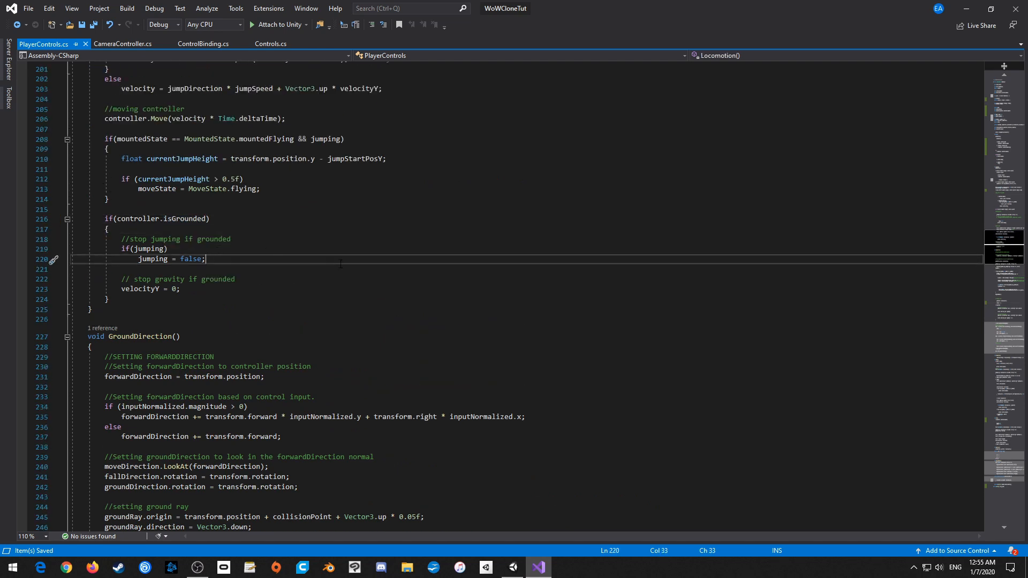
key("Enter")
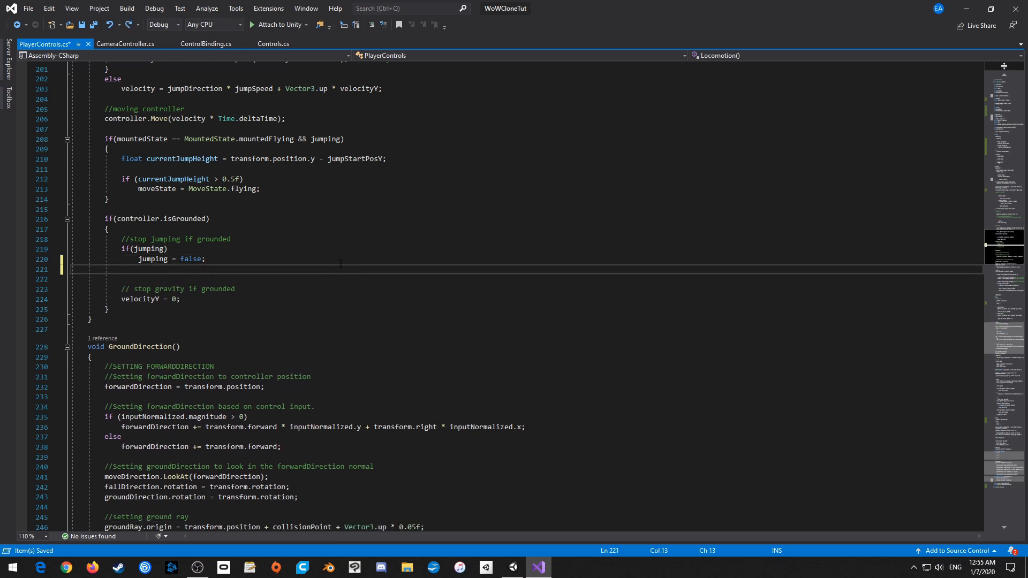
key("Return")
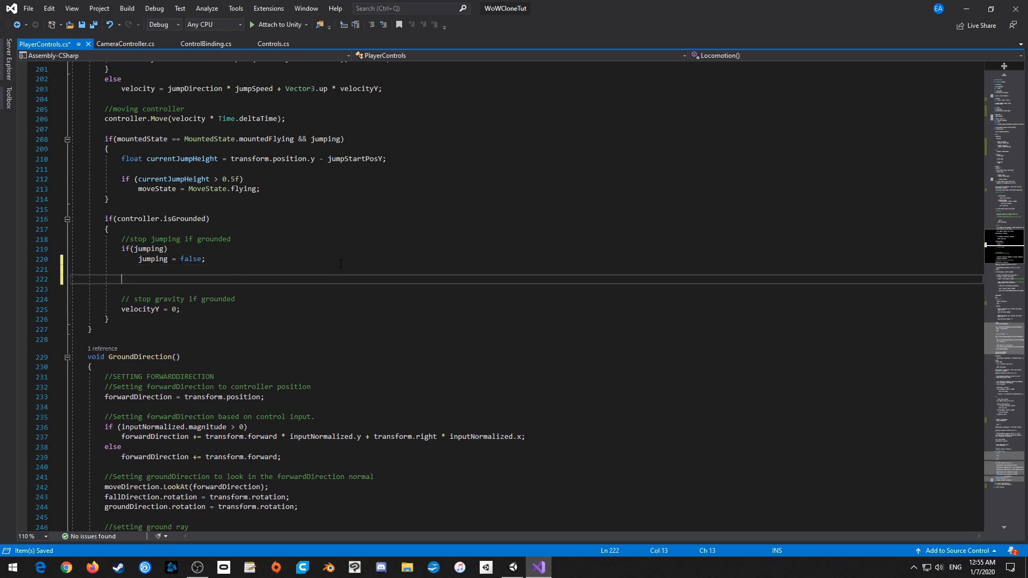
- Type the 'if(!jump && !canJump)' check in the grounded block
type("if(j")
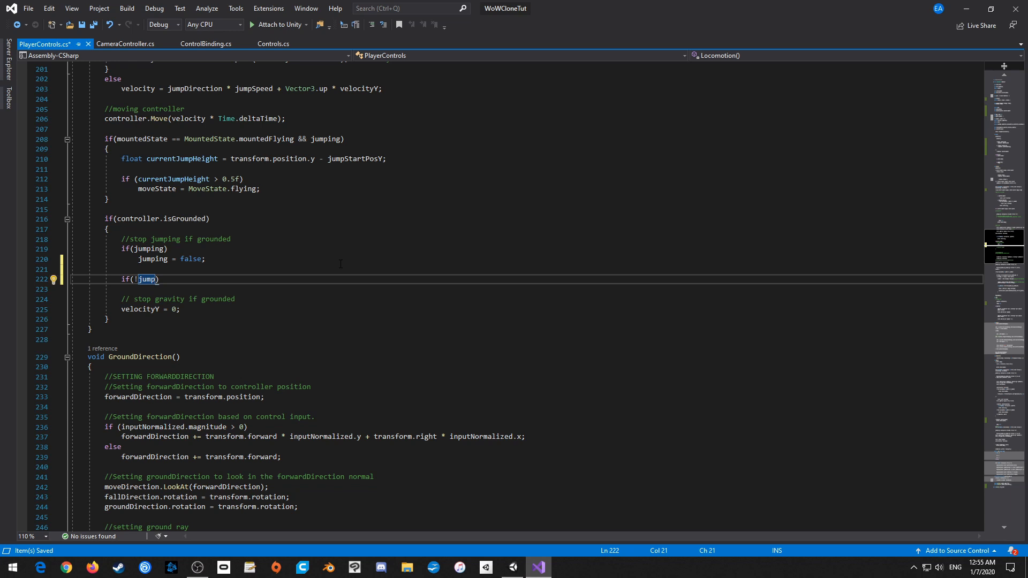
type("&& !")
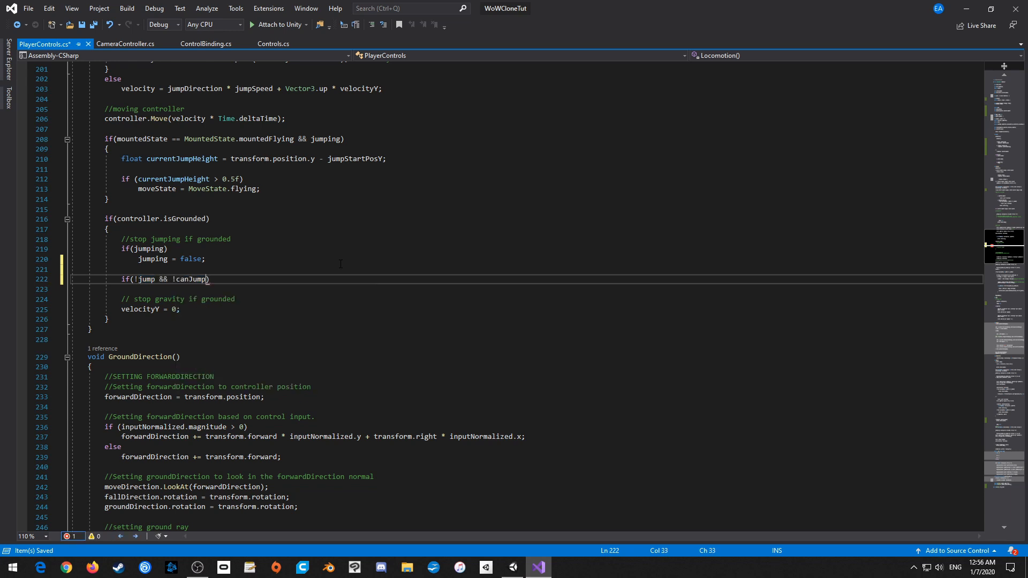
type("ca")
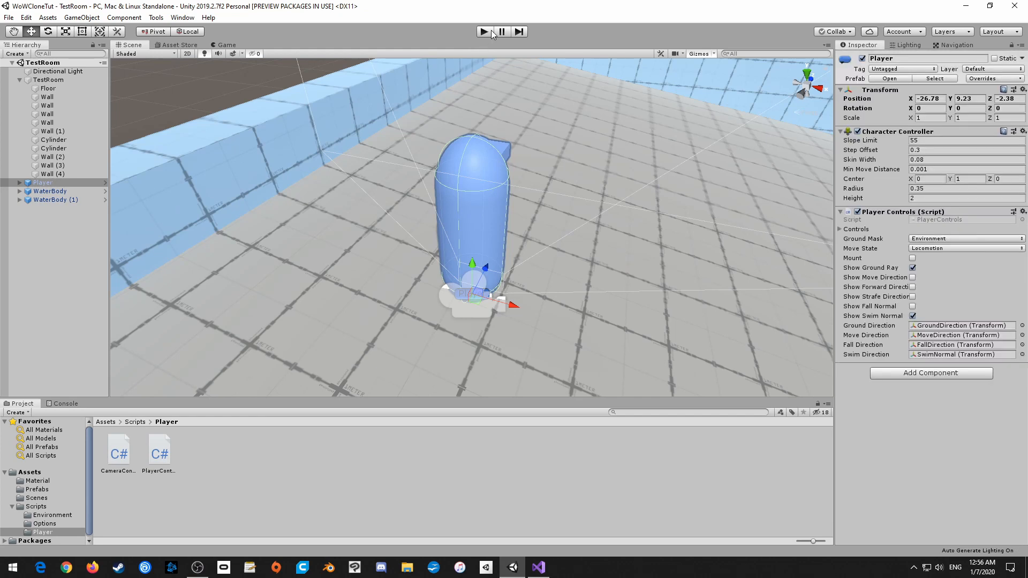
- Play-test single jumping in Unity, with Jumping and Can Jump listed in the Inspector
left_click(483, 31)
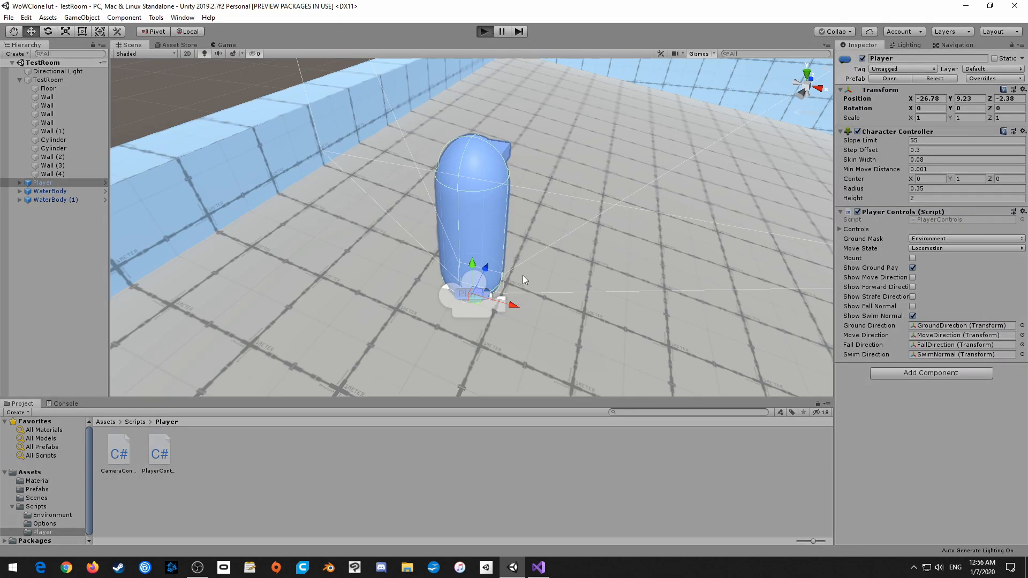
left_click(484, 31)
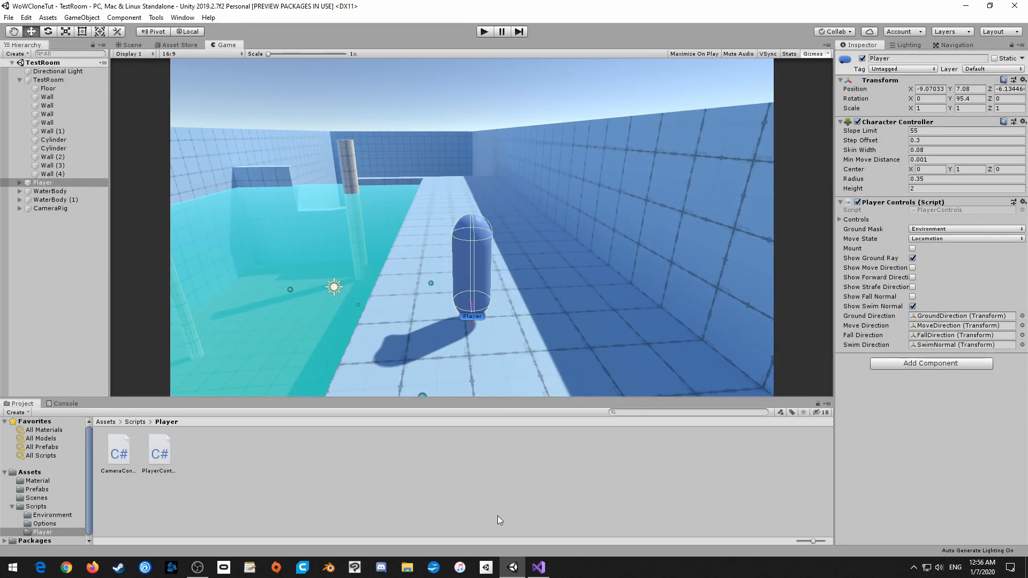
left_click(538, 568)
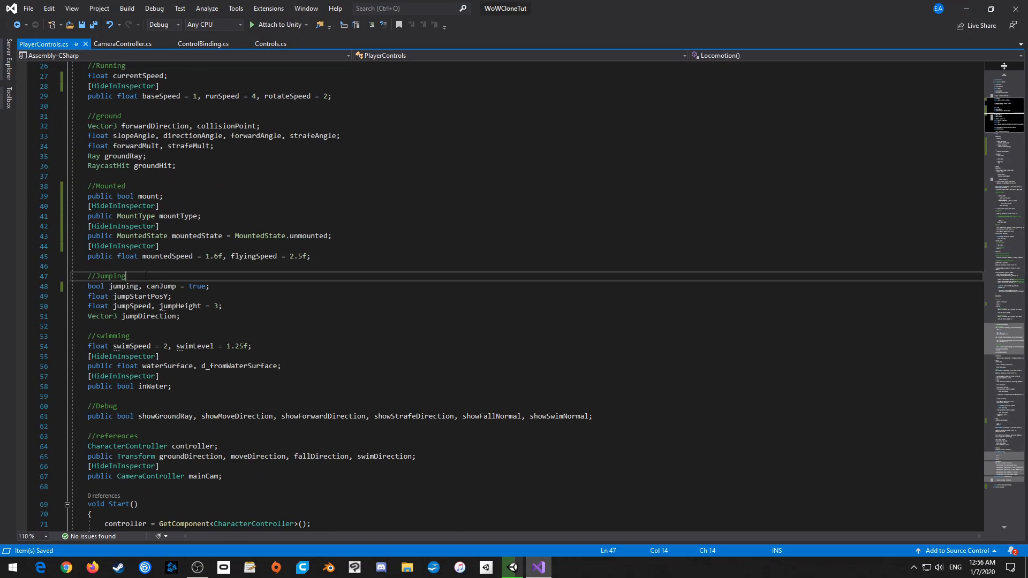
left_click(511, 567)
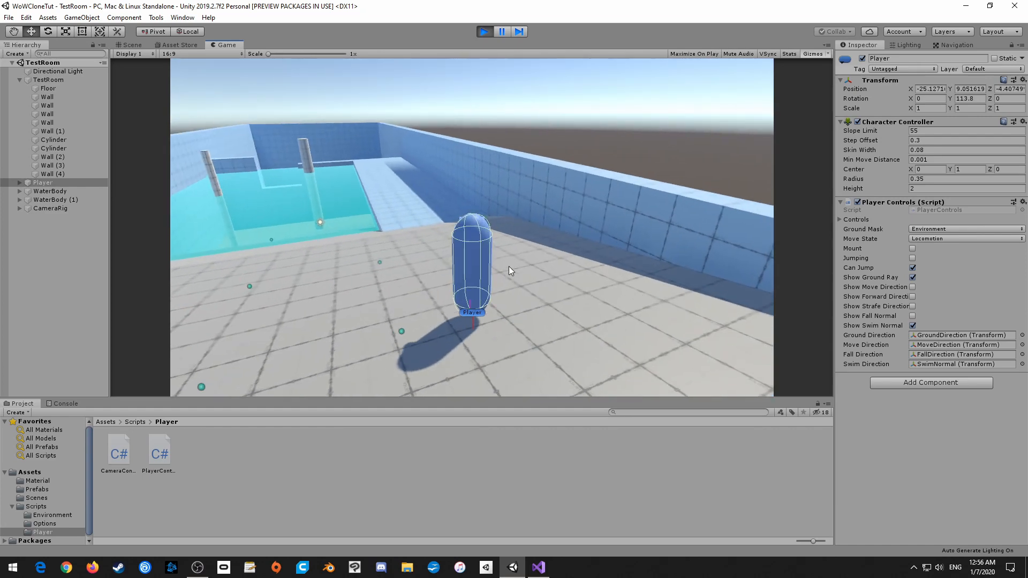